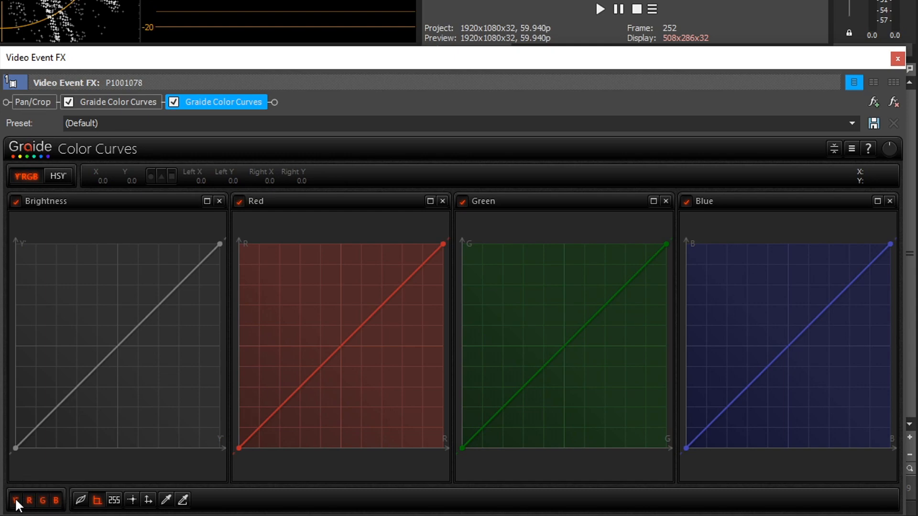
# Hide the Y and G channels and overlay the red and blue curves in one diagram
pyautogui.click(16, 501)
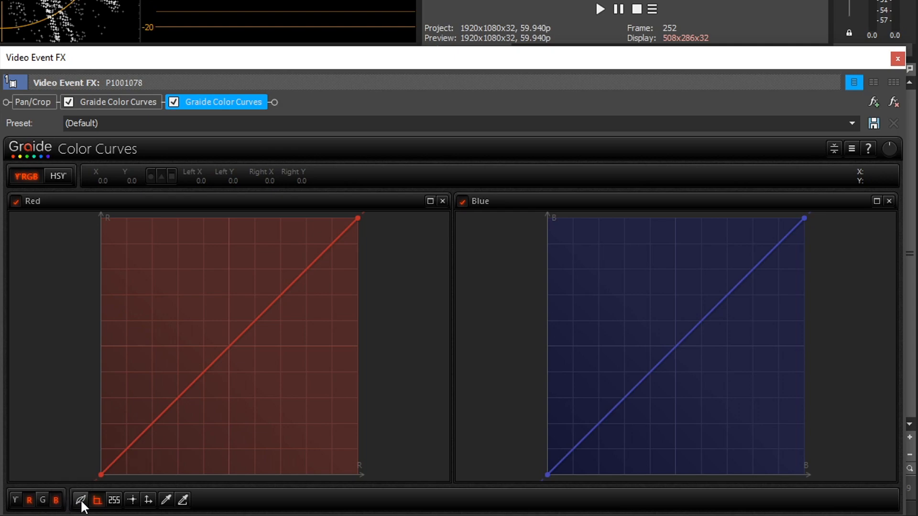
pyautogui.moveTo(81, 503)
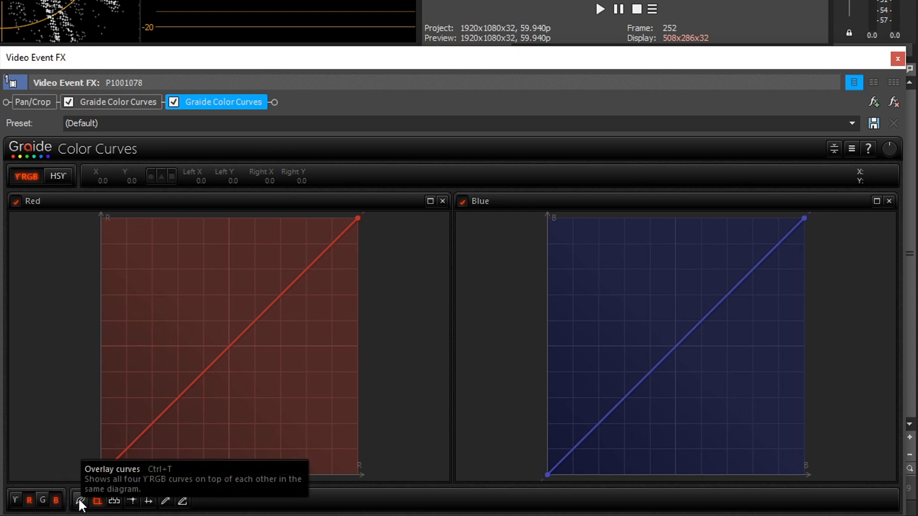
pyautogui.click(80, 501)
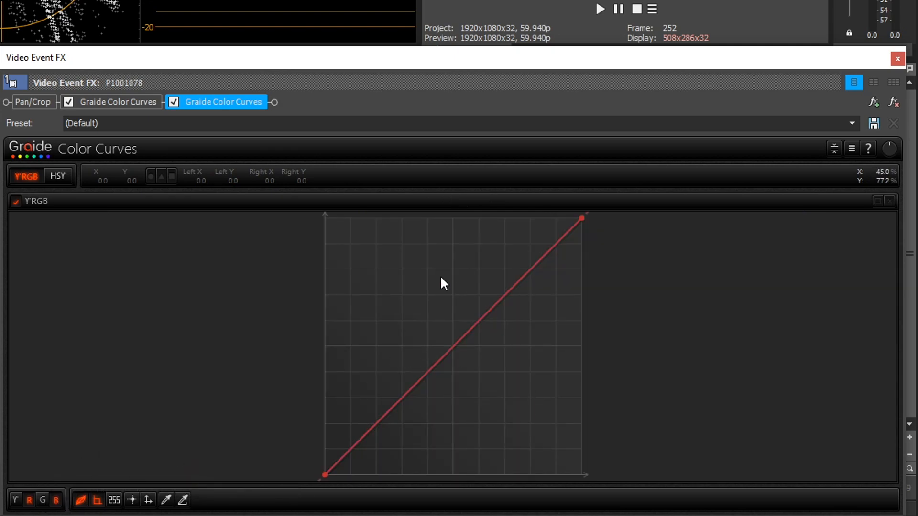
pyautogui.moveTo(341, 358)
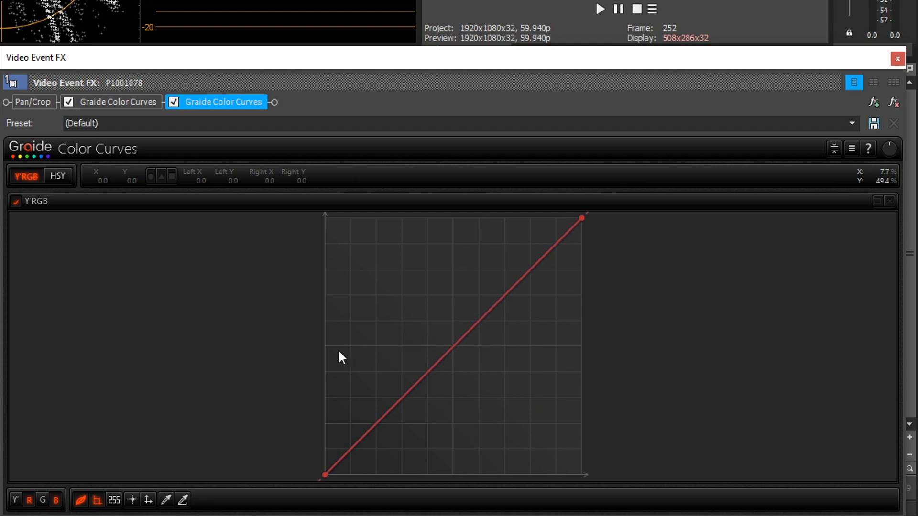
pyautogui.moveTo(97, 503)
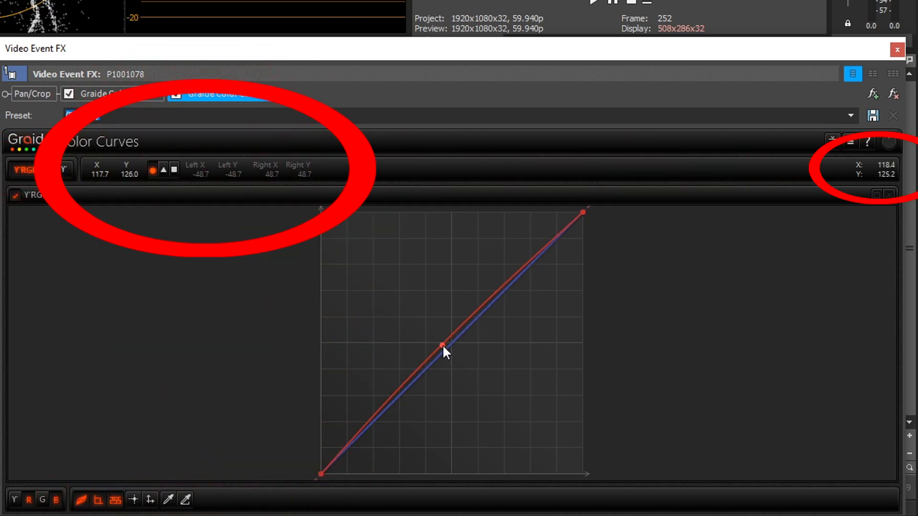
# Switch curve values to percent and test raising and lowering the red midpoint
pyautogui.moveTo(442, 345); pyautogui.dragTo(437, 342)
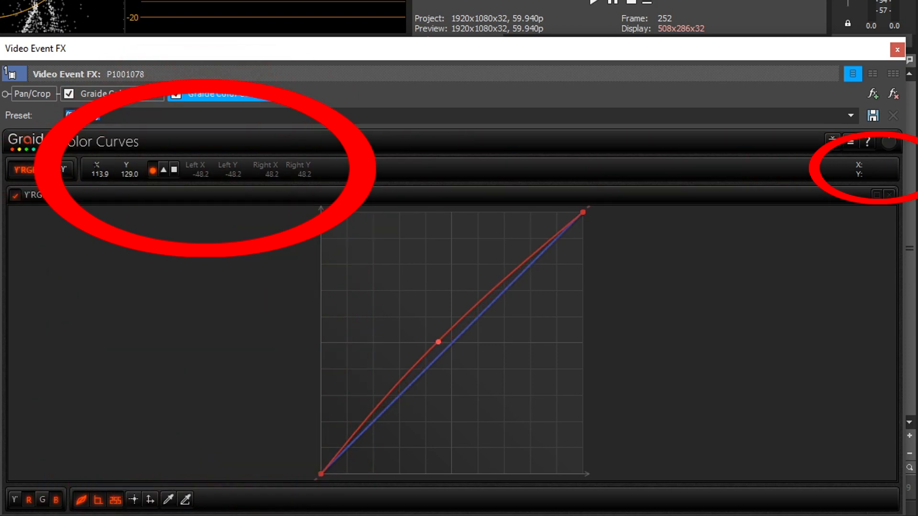
pyautogui.click(116, 500)
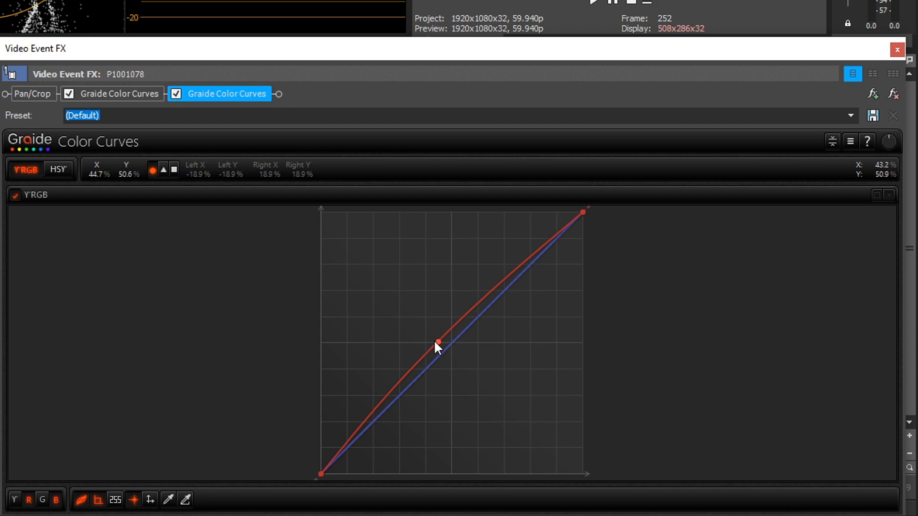
pyautogui.moveTo(438, 343); pyautogui.dragTo(437, 333)
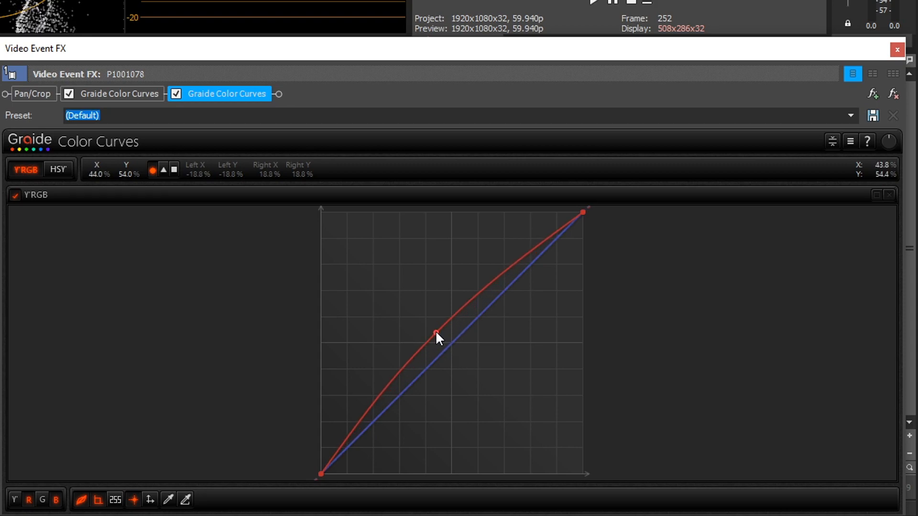
pyautogui.moveTo(436, 333); pyautogui.dragTo(427, 341)
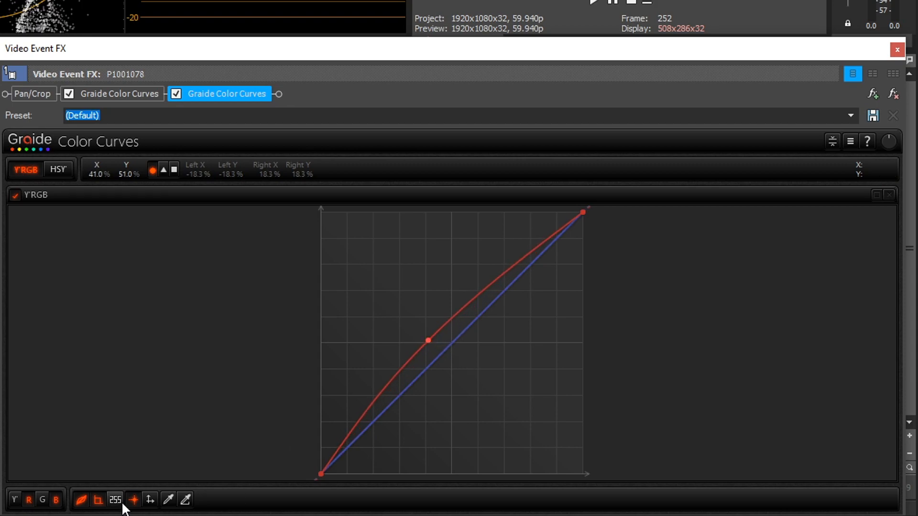
pyautogui.moveTo(427, 340); pyautogui.dragTo(407, 365)
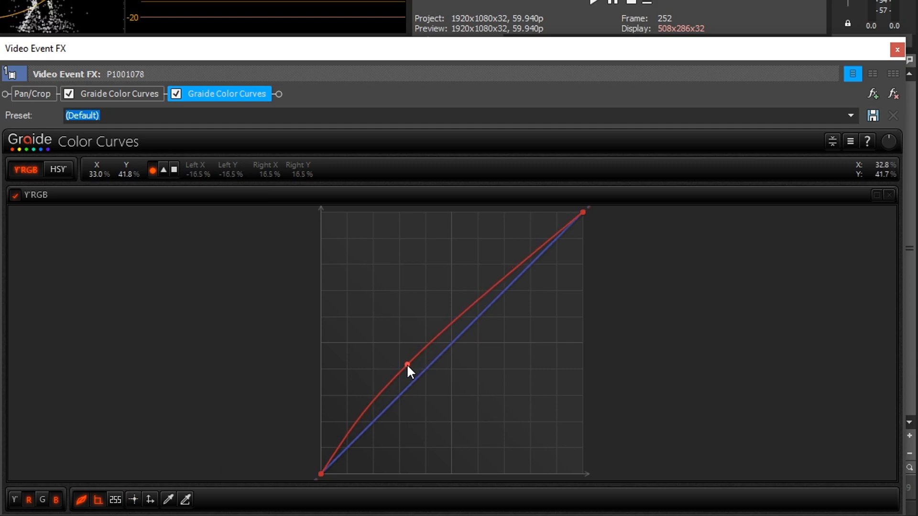
# Test strong red shadow lifts, then drag the red curve back to a straight diagonal
pyautogui.moveTo(406, 365); pyautogui.dragTo(406, 351)
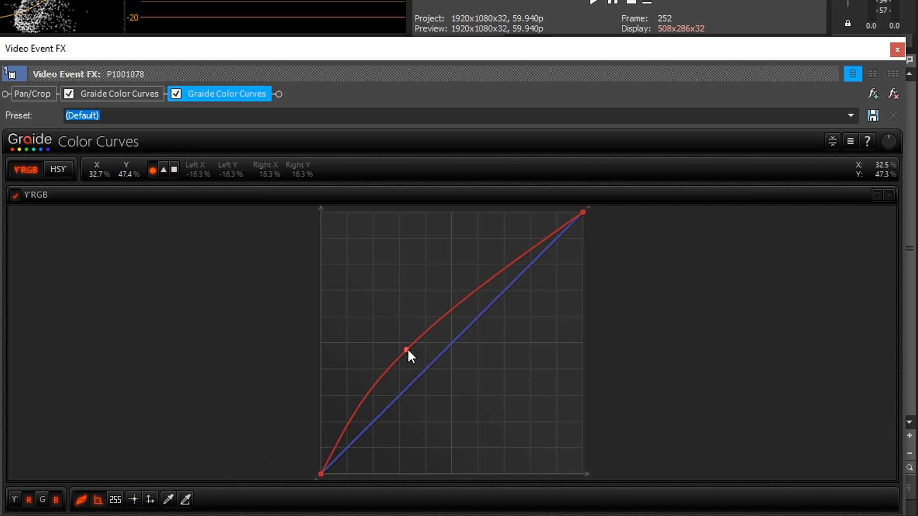
pyautogui.moveTo(406, 350); pyautogui.dragTo(415, 352)
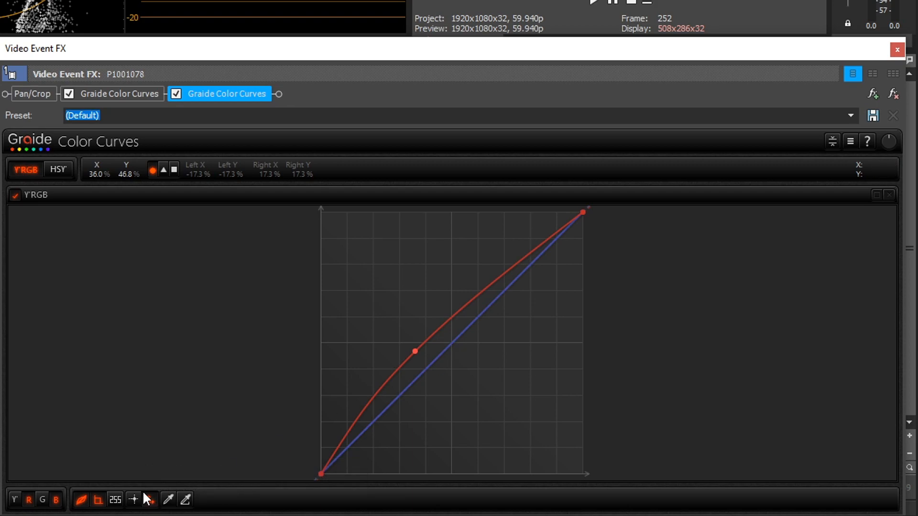
pyautogui.moveTo(415, 351); pyautogui.dragTo(415, 298)
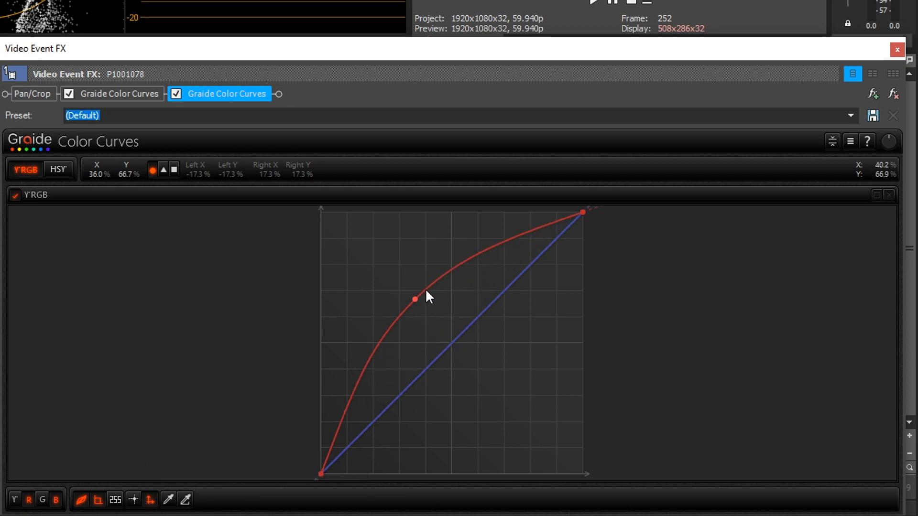
pyautogui.moveTo(415, 299); pyautogui.dragTo(415, 308)
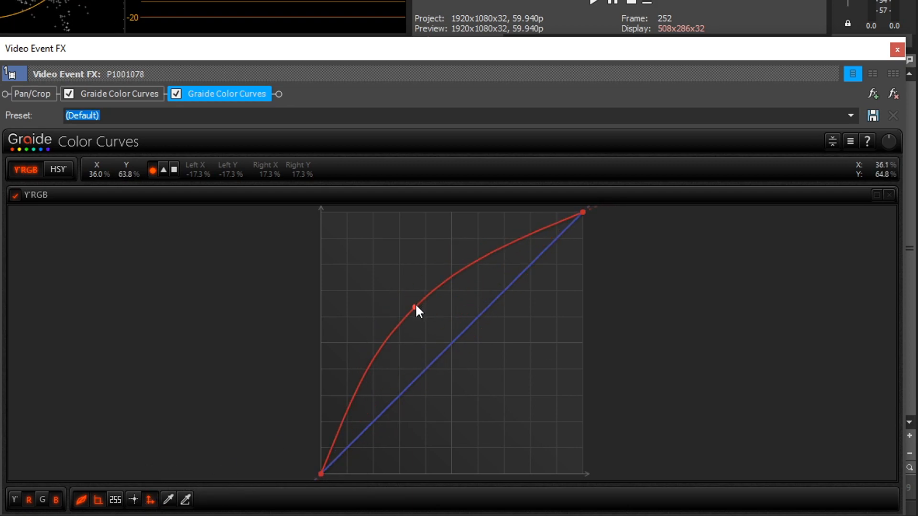
pyautogui.moveTo(414, 308); pyautogui.dragTo(484, 308)
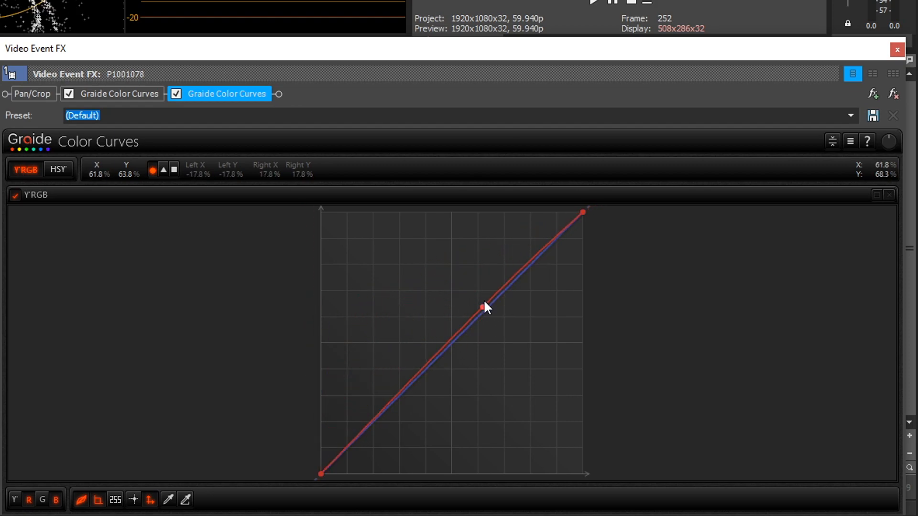
pyautogui.moveTo(483, 307); pyautogui.dragTo(418, 307)
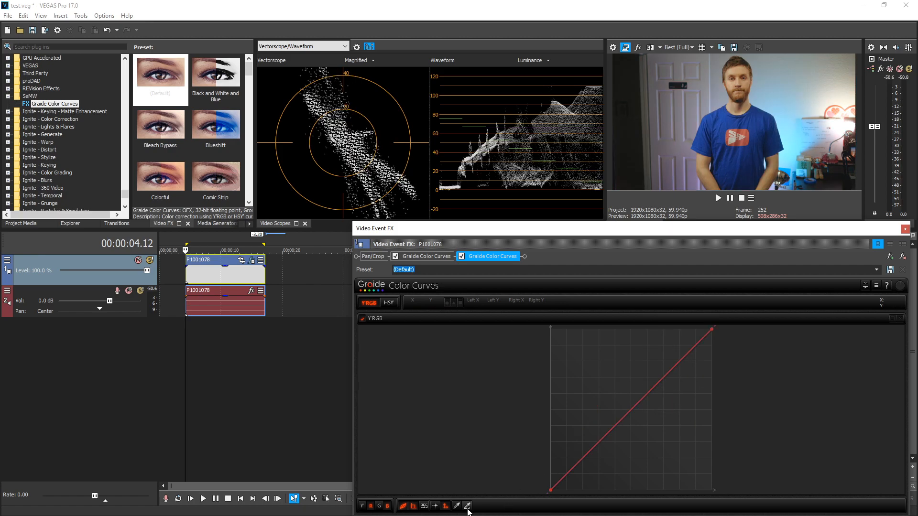
# Sample a skin colour from the face, add curve points, and lift the red lower midtones
pyautogui.click(467, 506)
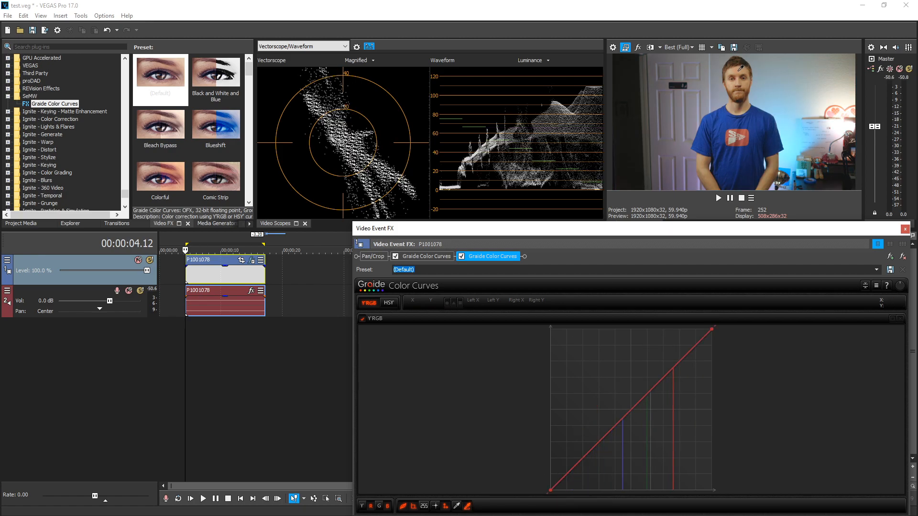
pyautogui.click(670, 375)
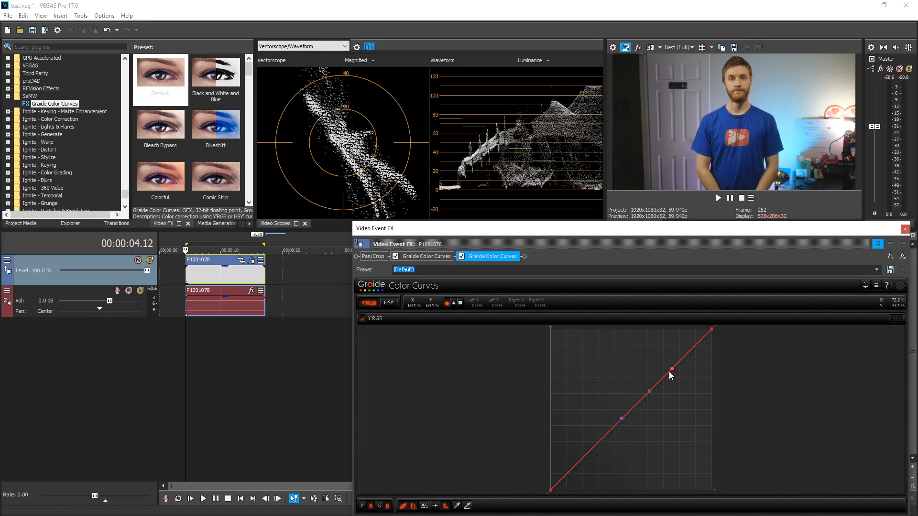
pyautogui.moveTo(671, 374); pyautogui.dragTo(623, 400)
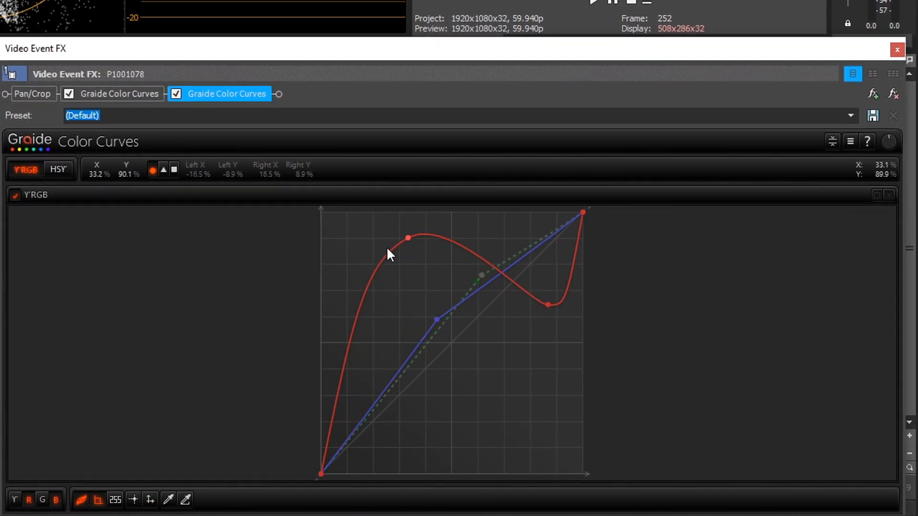
pyautogui.moveTo(407, 238); pyautogui.dragTo(379, 251)
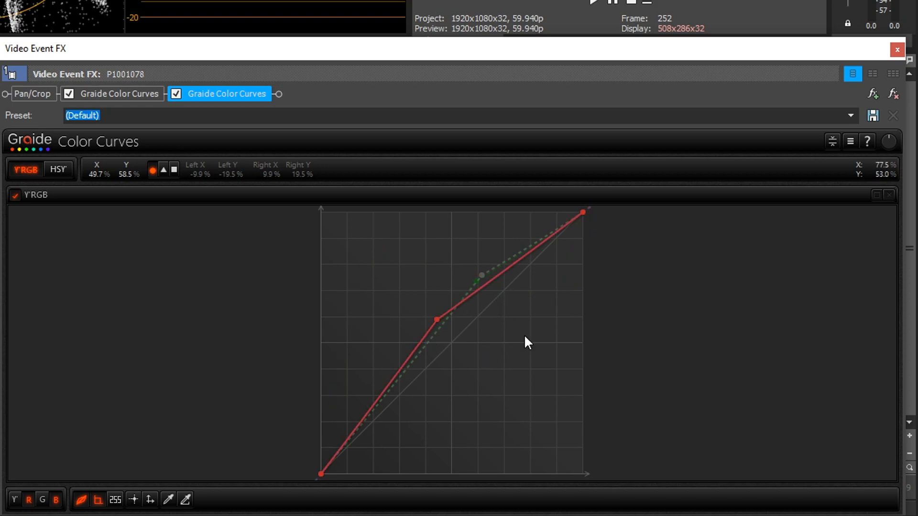
# Reset the Y'RGB curve to a straight diagonal via the right-click menu
pyautogui.rightClick(527, 343)
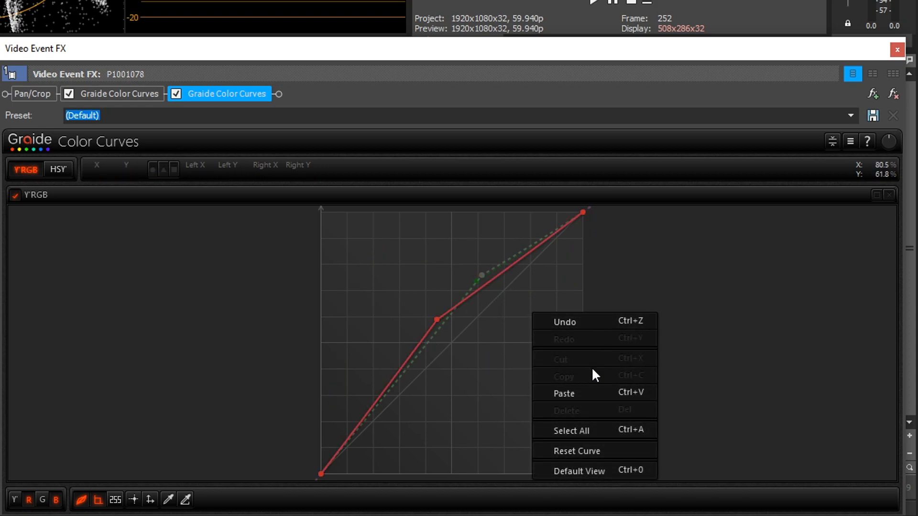
pyautogui.moveTo(596, 475)
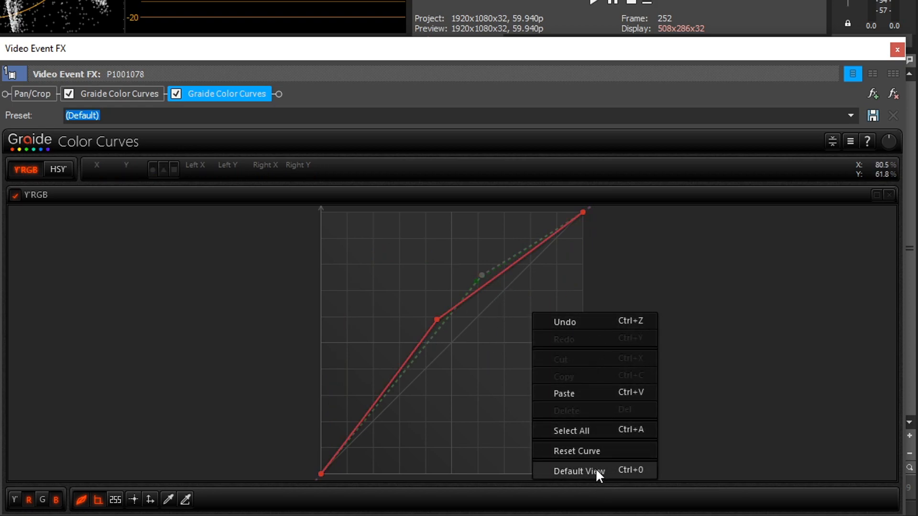
pyautogui.click(578, 471)
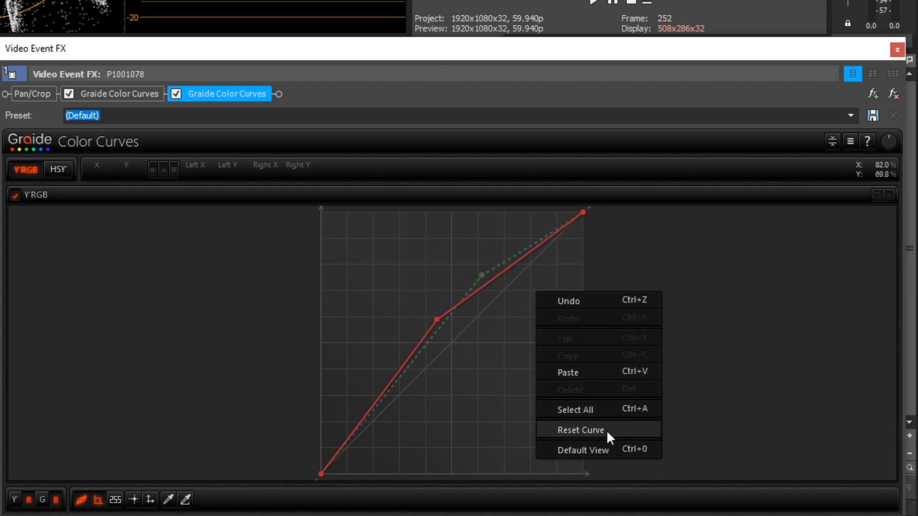
pyautogui.click(580, 430)
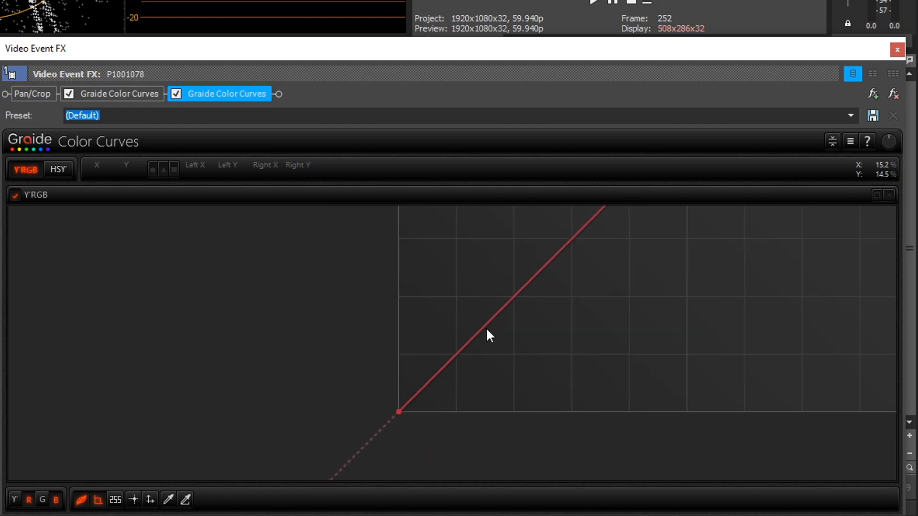
# Return the zoomed curve graph to its Default View
pyautogui.moveTo(398, 412); pyautogui.dragTo(326, 464)
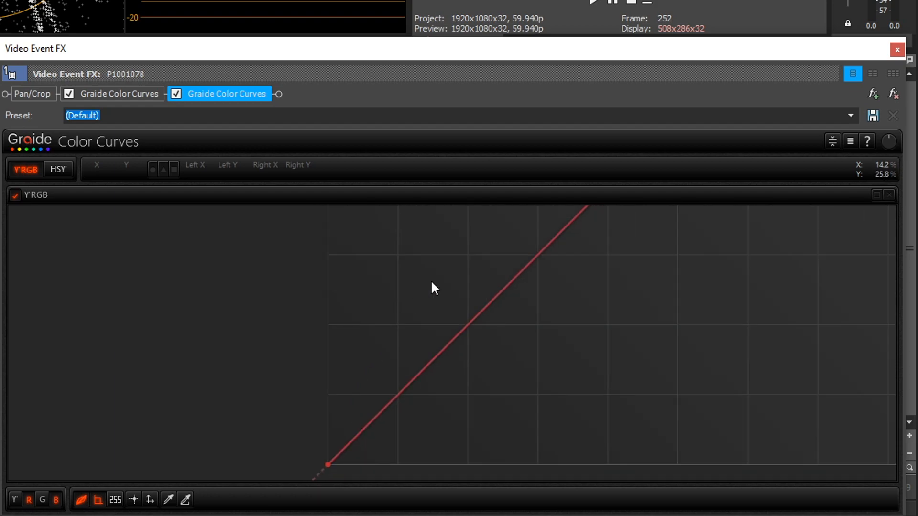
pyautogui.rightClick(612, 350)
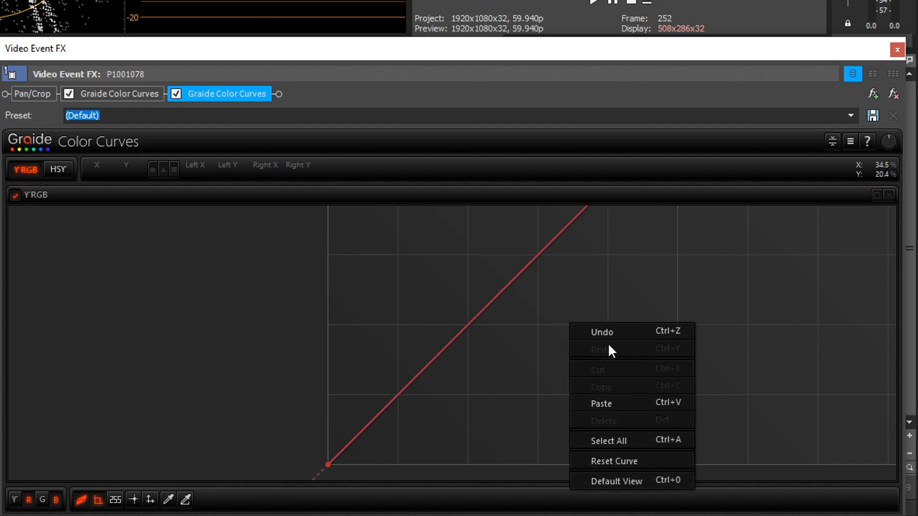
pyautogui.click(616, 481)
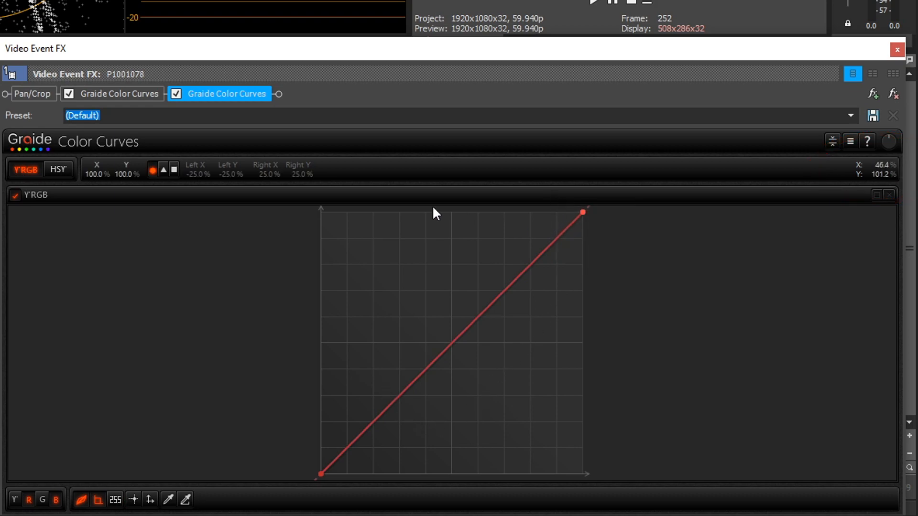
pyautogui.moveTo(415, 194)
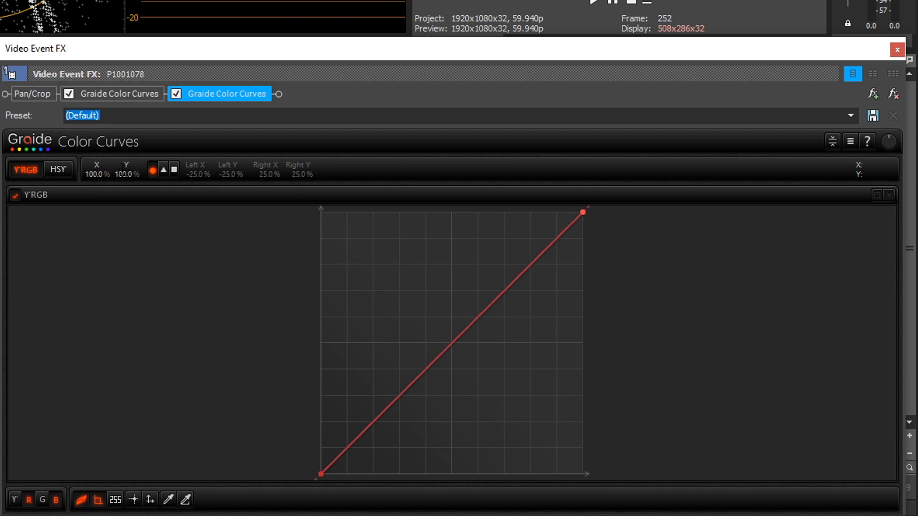
pyautogui.moveTo(129, 188)
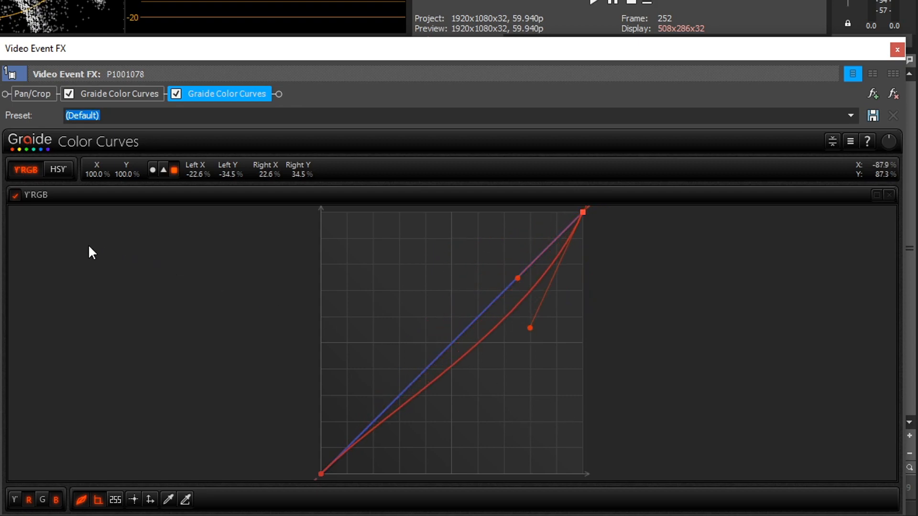
# Split the curves into separate Brightness, Red, Green and Blue panels
pyautogui.click(15, 195)
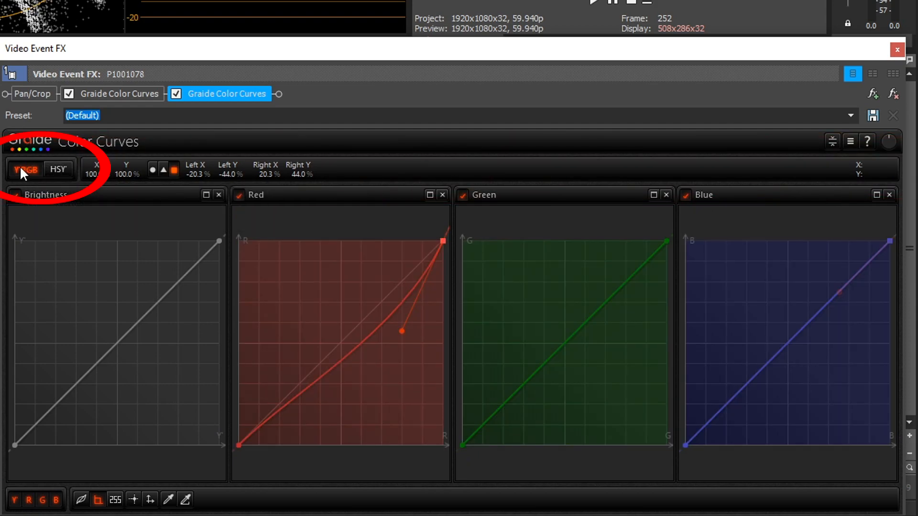
pyautogui.moveTo(58, 169)
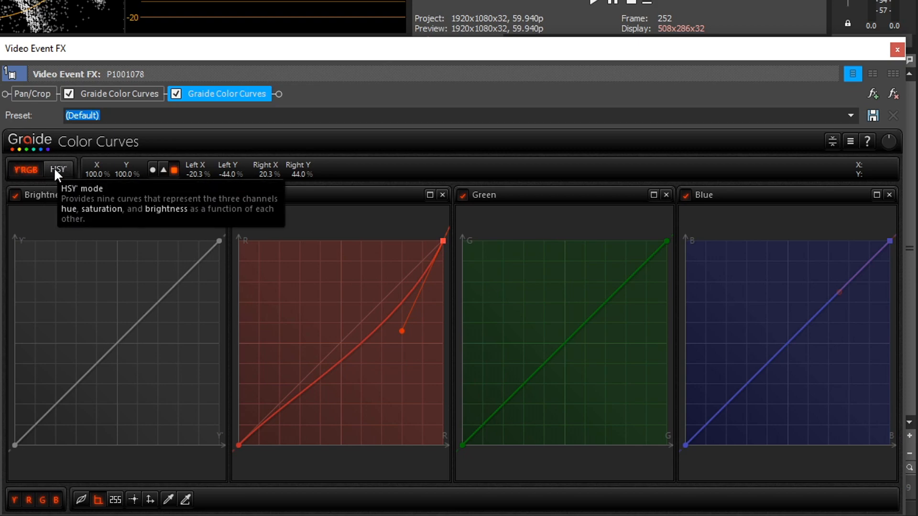
# Switch Color Curves to HSY' mode and toggle the Y►H and Y►S curve panels
pyautogui.click(58, 169)
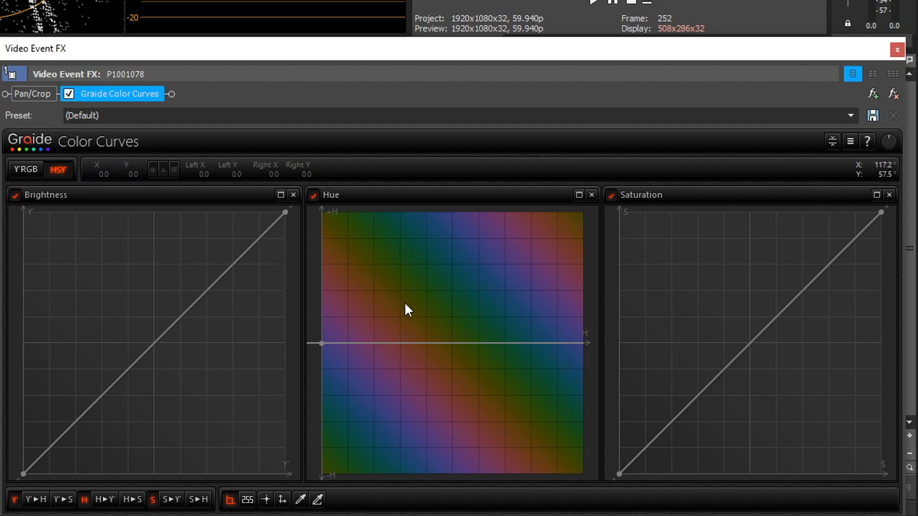
pyautogui.moveTo(197, 297)
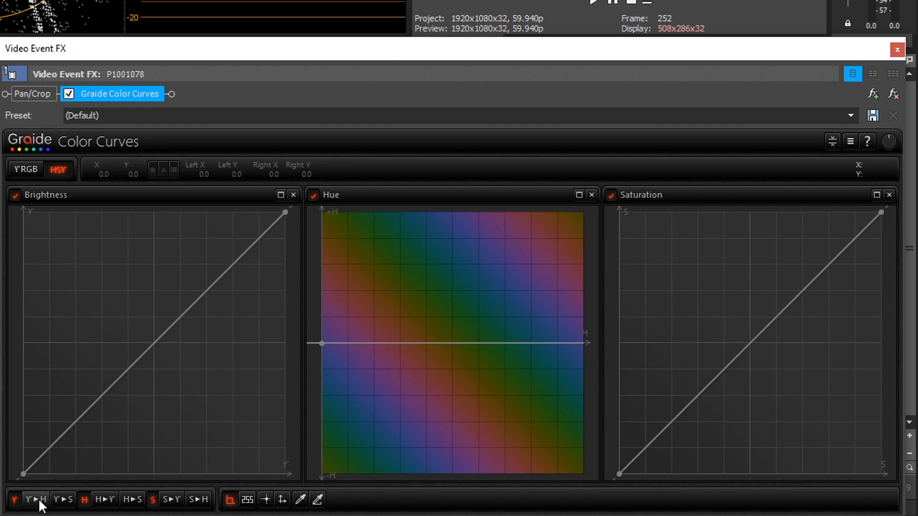
pyautogui.click(152, 499)
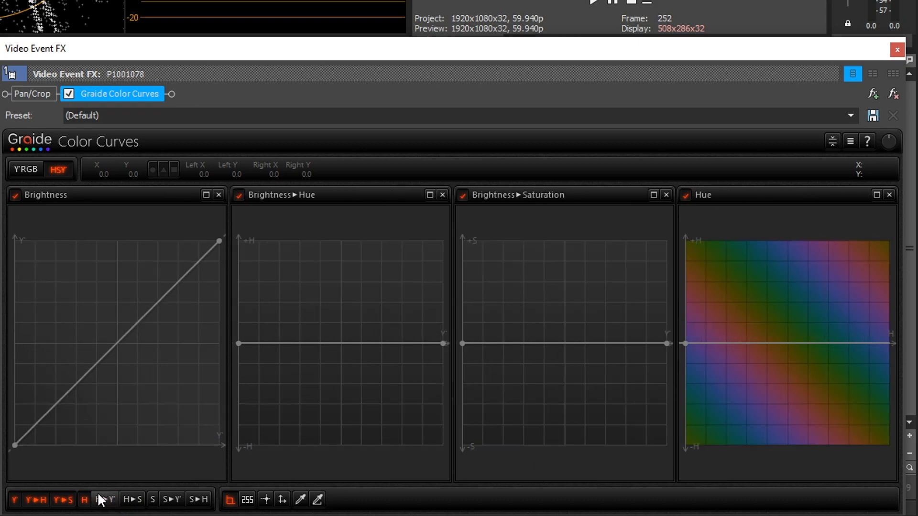
pyautogui.click(205, 195)
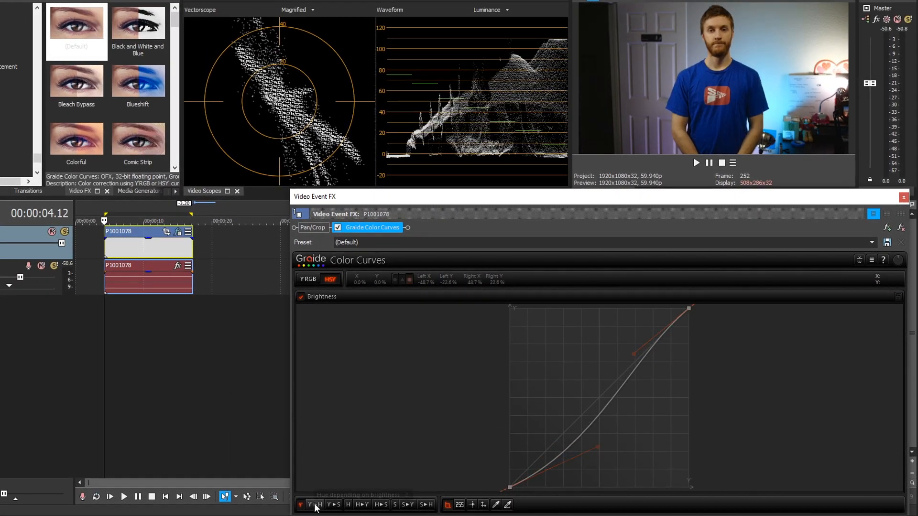
# Show the Y►H curve alone, add a midpoint, and test shifting hues up and down
pyautogui.click(316, 505)
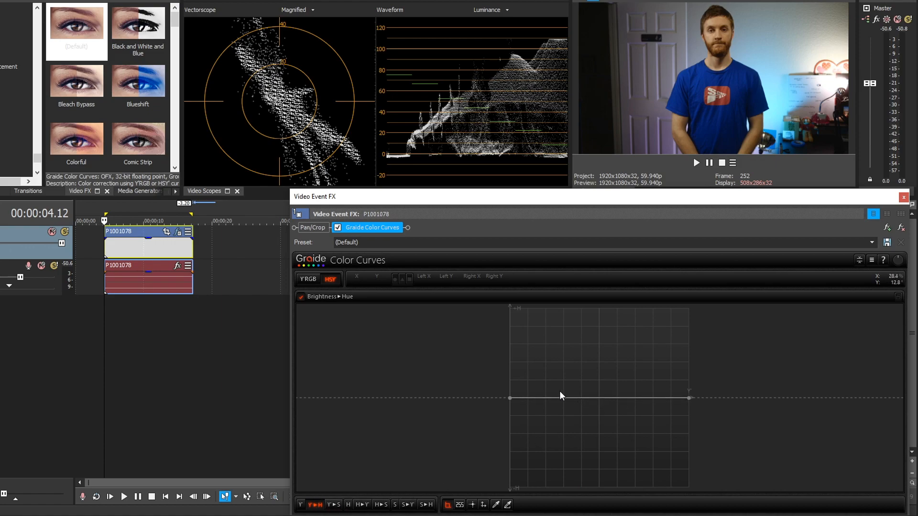
pyautogui.click(510, 398)
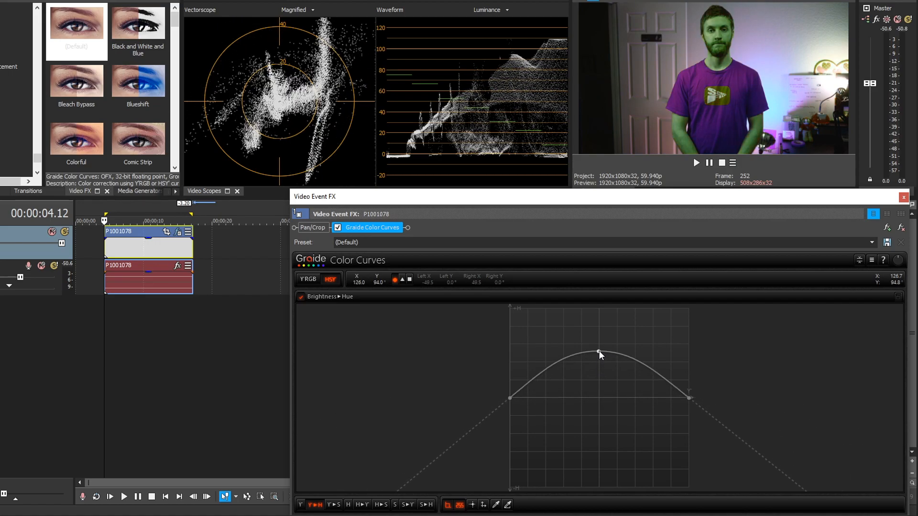
pyautogui.moveTo(600, 355); pyautogui.dragTo(600, 442)
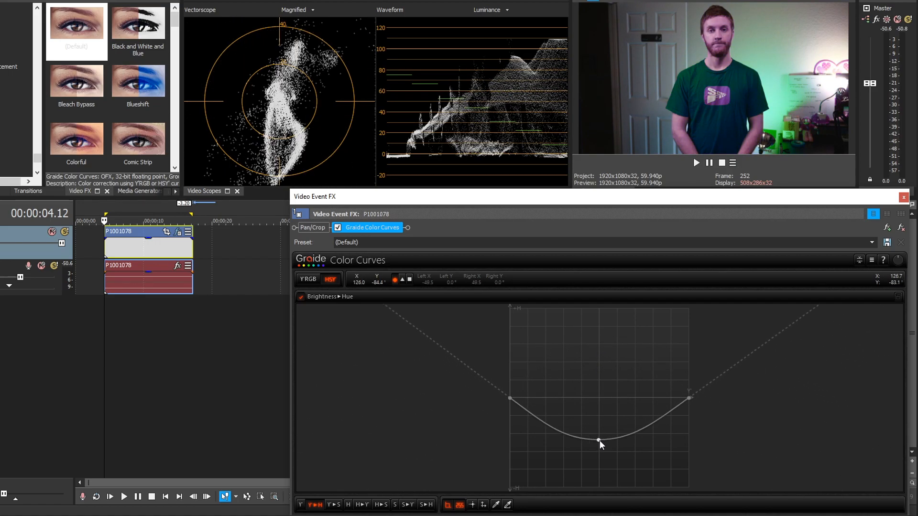
pyautogui.moveTo(598, 442); pyautogui.dragTo(598, 399)
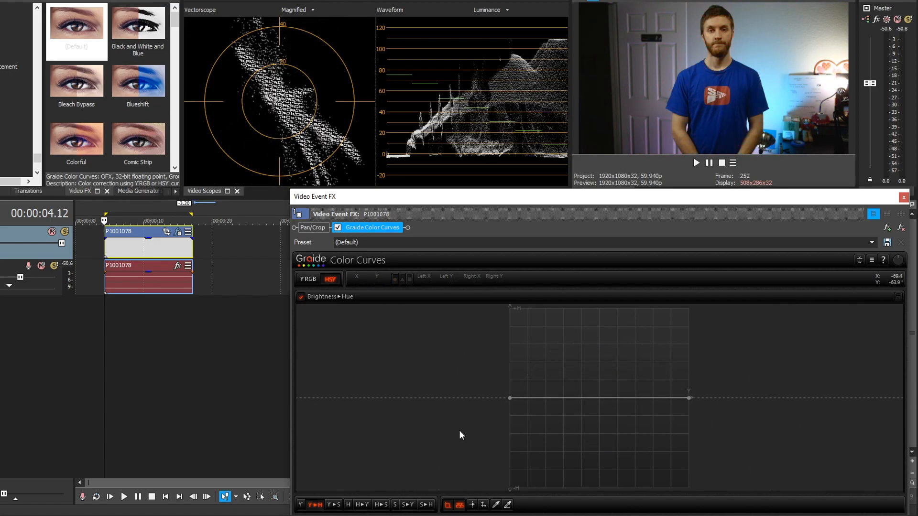
# Pull the darkest point of the Y►S saturation curve down and adjust its handle
pyautogui.click(334, 505)
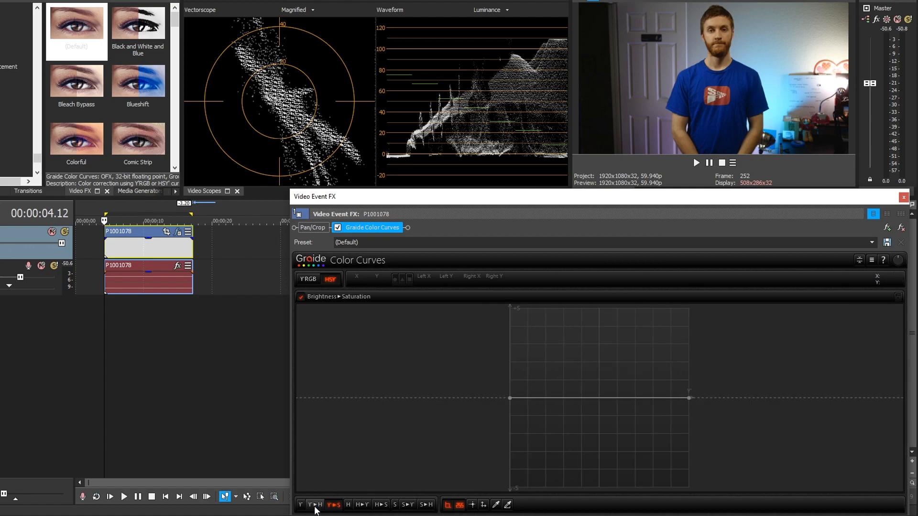
pyautogui.moveTo(565, 399)
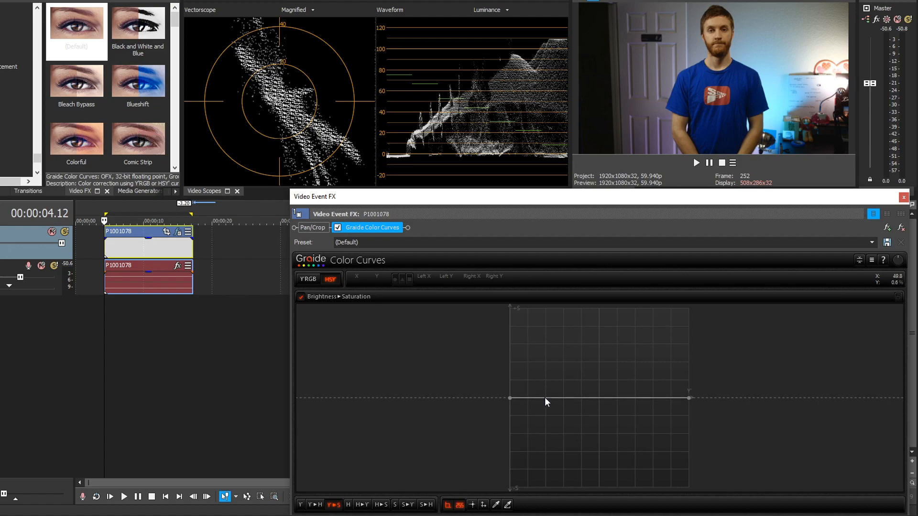
pyautogui.moveTo(545, 402); pyautogui.dragTo(514, 418)
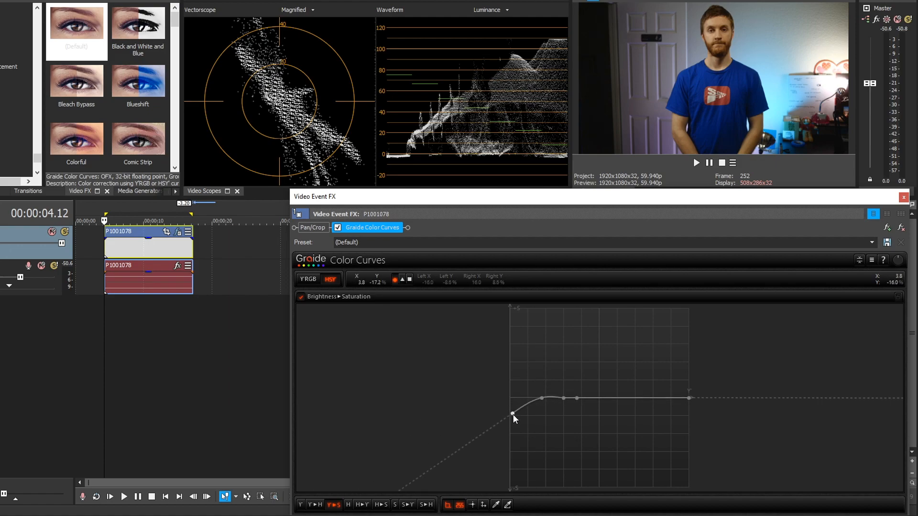
pyautogui.rightClick(513, 416)
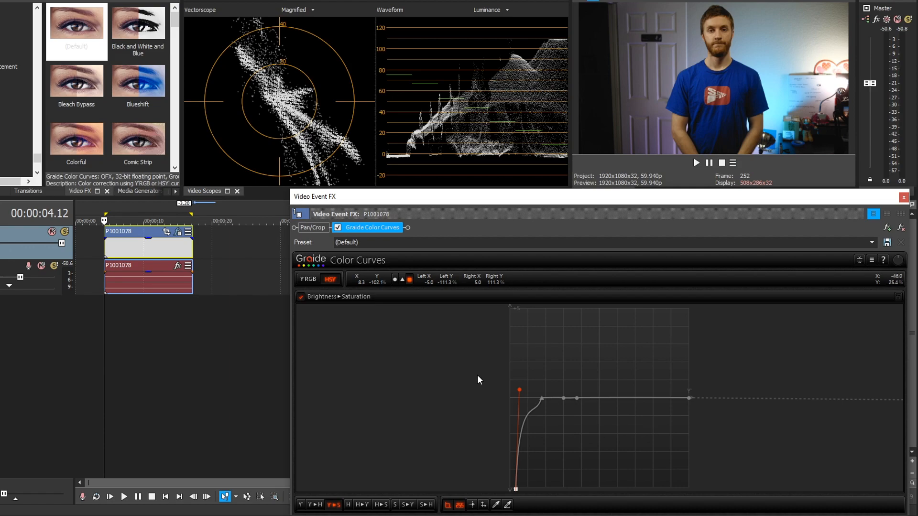
pyautogui.click(347, 505)
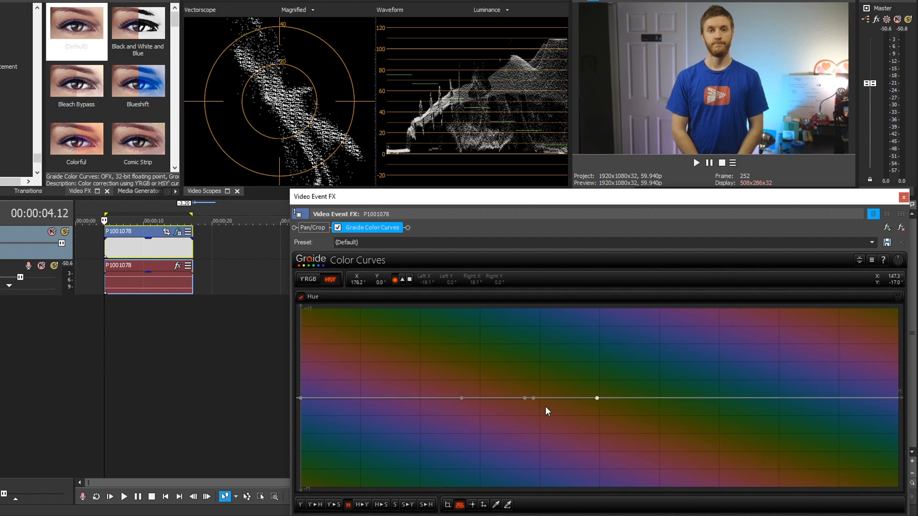
# Raise, lower, then raise again a Hue curve point to shift a narrow colour band
pyautogui.moveTo(525, 398); pyautogui.dragTo(525, 386)
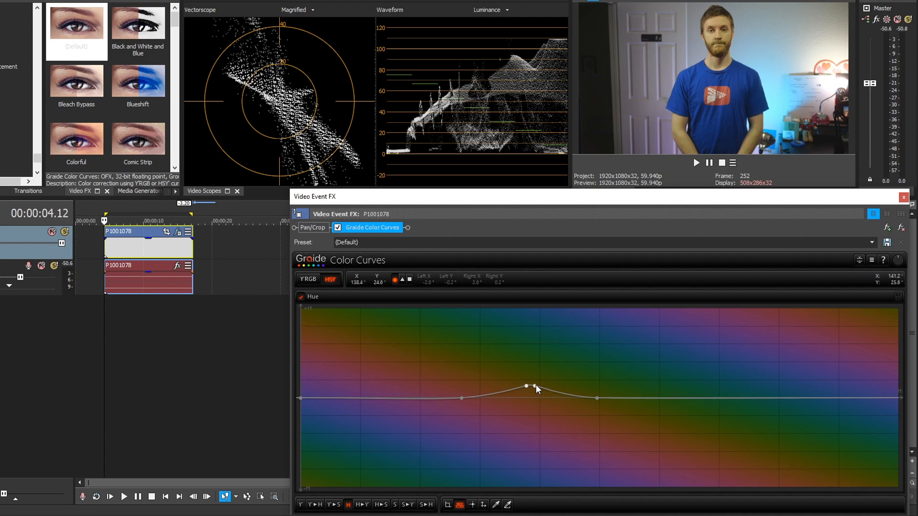
pyautogui.moveTo(527, 386); pyautogui.dragTo(529, 403)
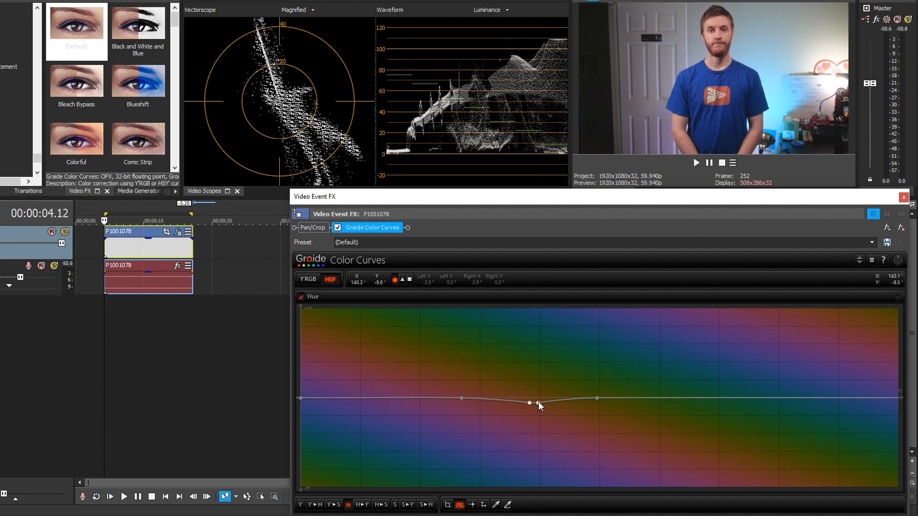
pyautogui.moveTo(530, 402); pyautogui.dragTo(519, 378)
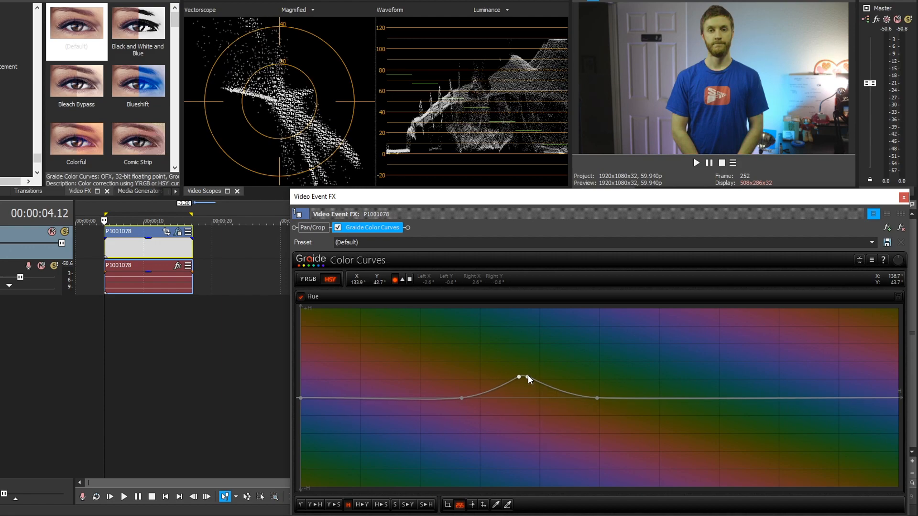
pyautogui.click(362, 505)
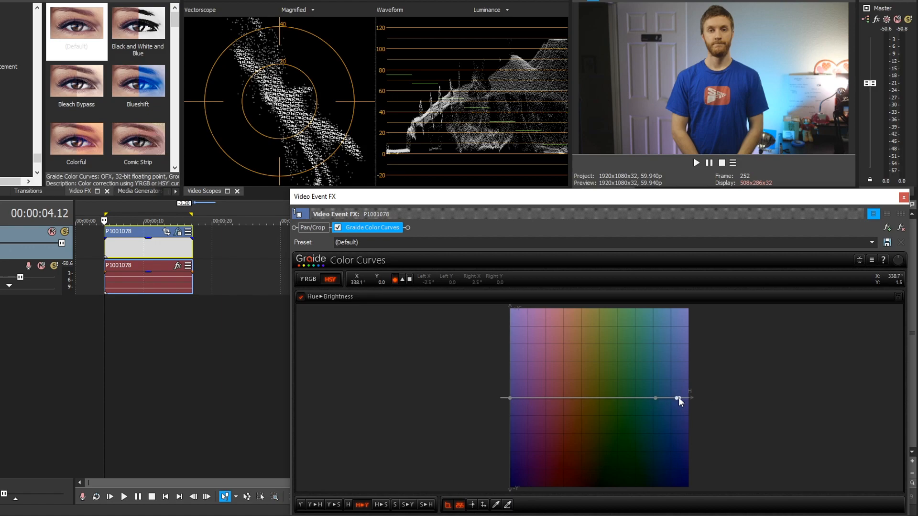
# Nudge a curve point slightly and bring up the H►Y brightness-versus-hue curve
pyautogui.moveTo(678, 399); pyautogui.dragTo(683, 402)
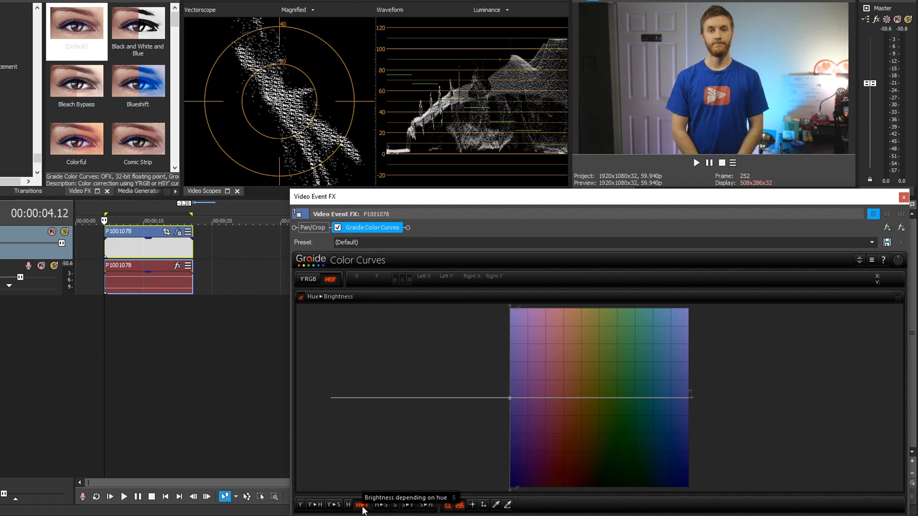
pyautogui.click(380, 505)
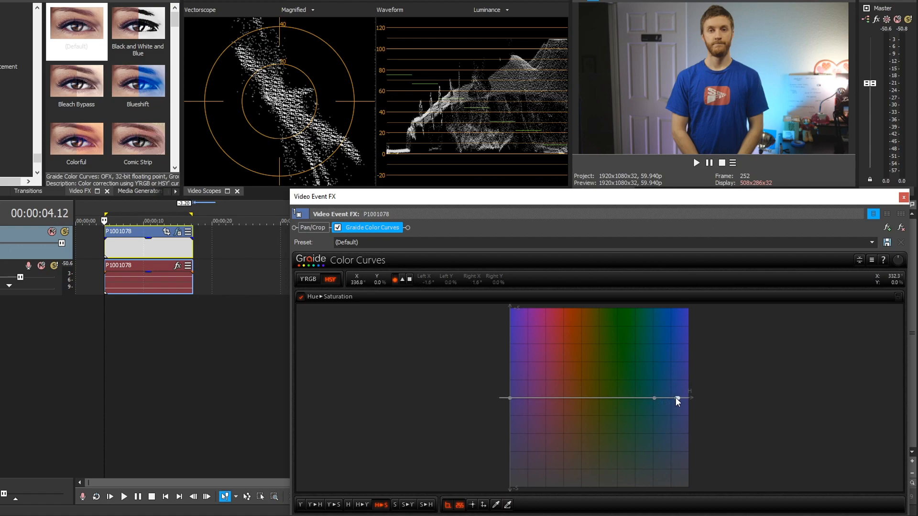
# Drag the blue-range point on the Hue▸Saturation curve down to grey the blue shirt
pyautogui.moveTo(676, 401); pyautogui.dragTo(677, 436)
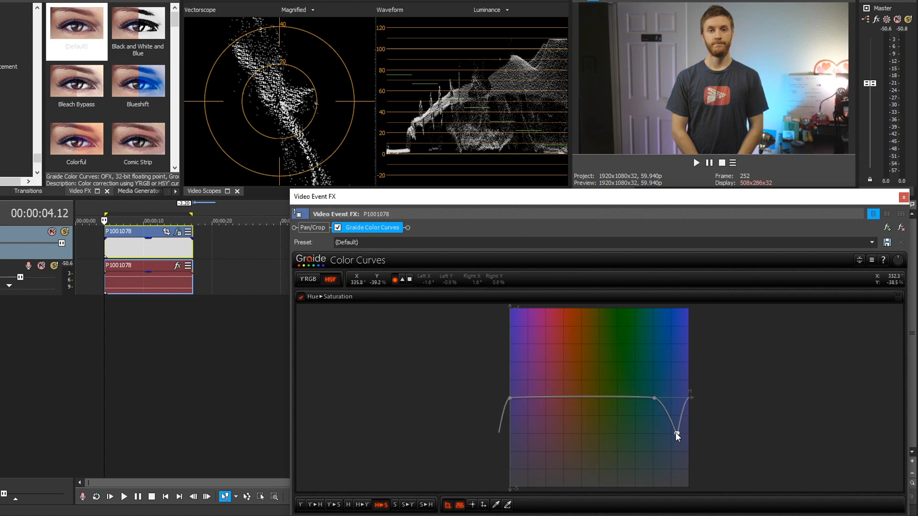
pyautogui.moveTo(677, 436); pyautogui.dragTo(676, 438)
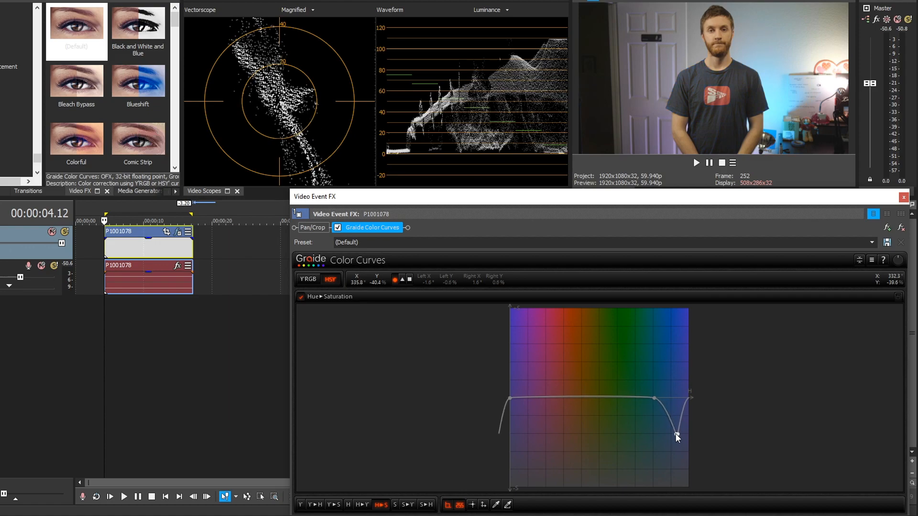
pyautogui.click(407, 504)
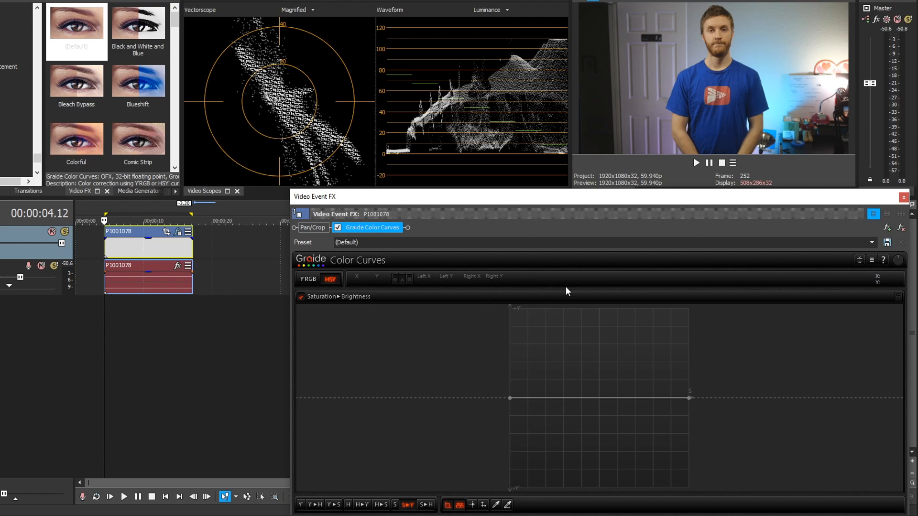
# Drag the Saturation▸Brightness curve middle up then down, leaving saturated colours unchanged
pyautogui.moveTo(600, 398); pyautogui.dragTo(604, 381)
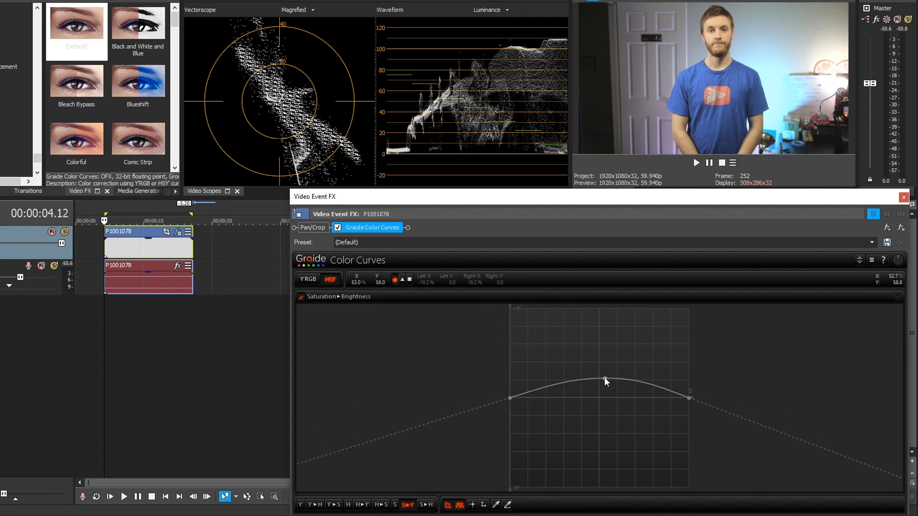
pyautogui.moveTo(605, 381); pyautogui.dragTo(602, 426)
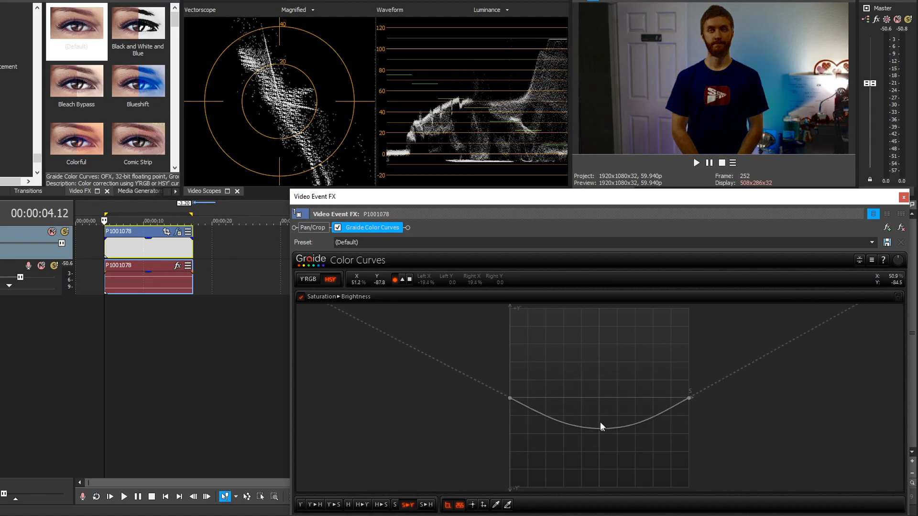
pyautogui.click(408, 505)
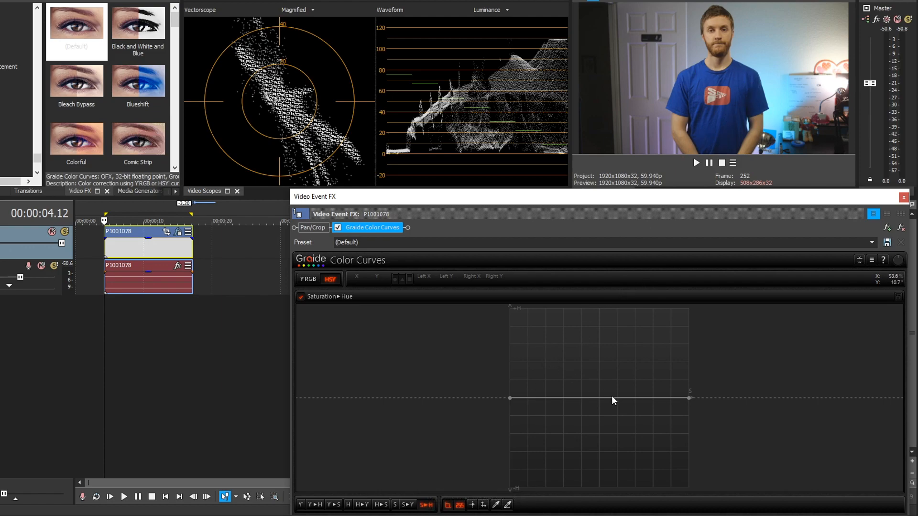
# Add a Saturation▸Hue curve point and pull it down to tint mid-saturated blues teal
pyautogui.click(582, 398)
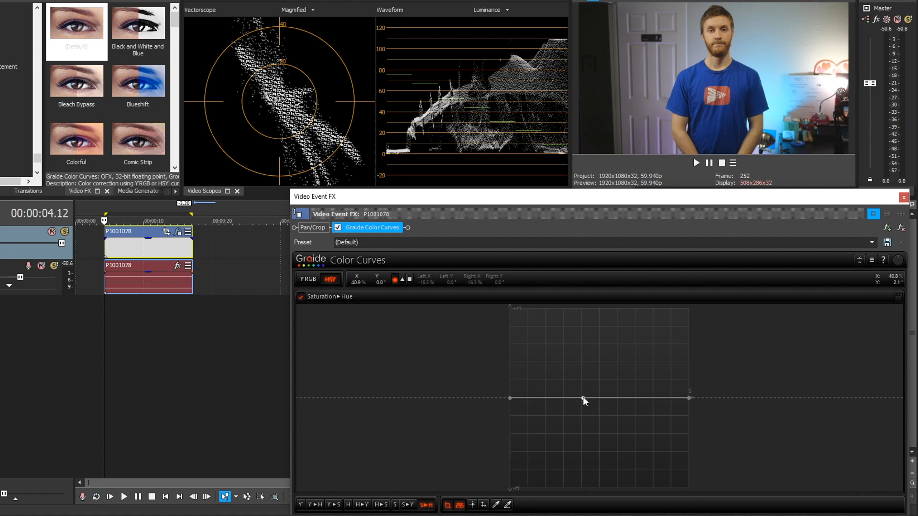
pyautogui.moveTo(584, 398); pyautogui.dragTo(586, 405)
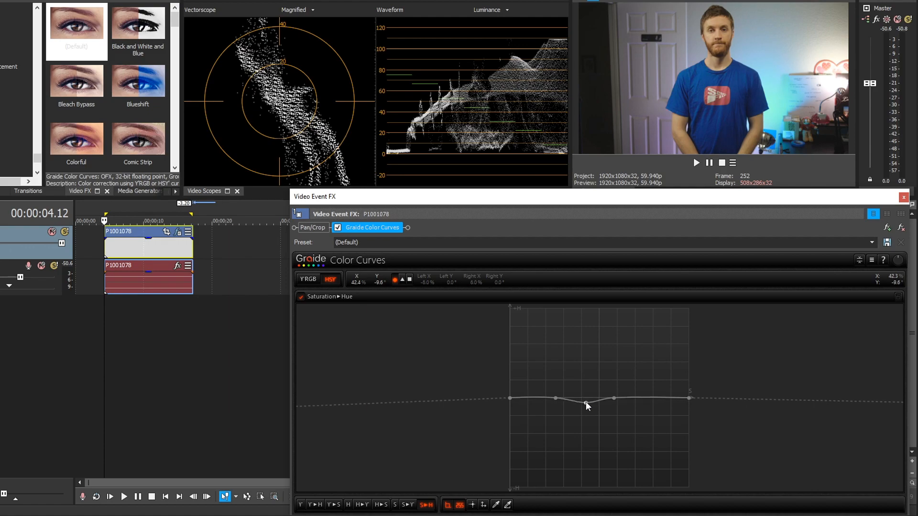
pyautogui.moveTo(585, 404); pyautogui.dragTo(590, 436)
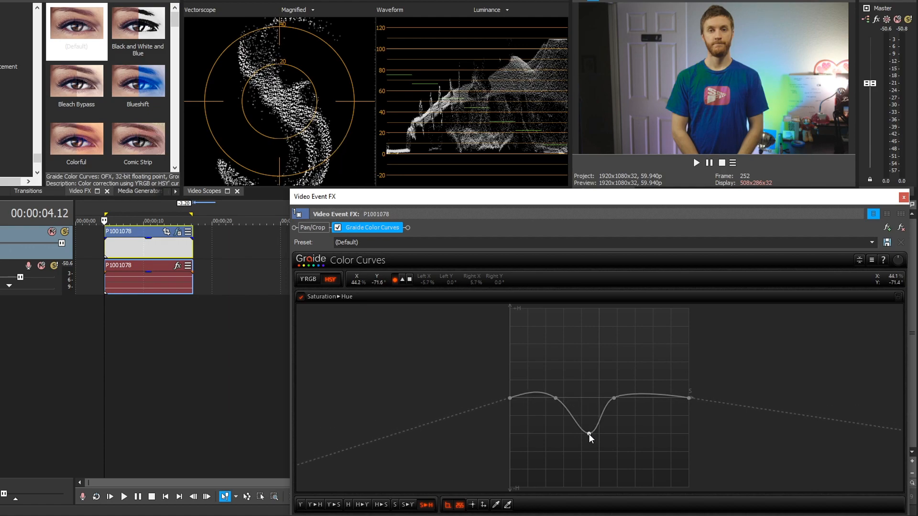
pyautogui.moveTo(590, 436); pyautogui.dragTo(587, 435)
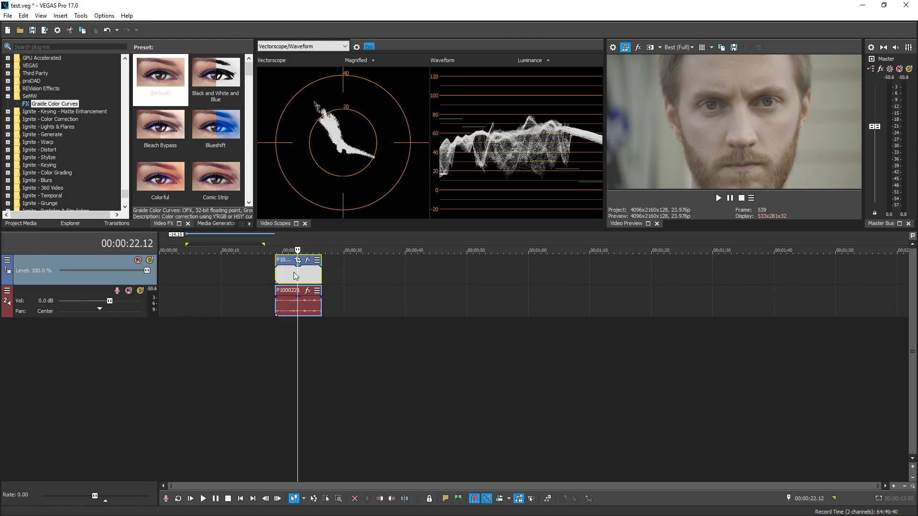
pyautogui.moveTo(290, 271)
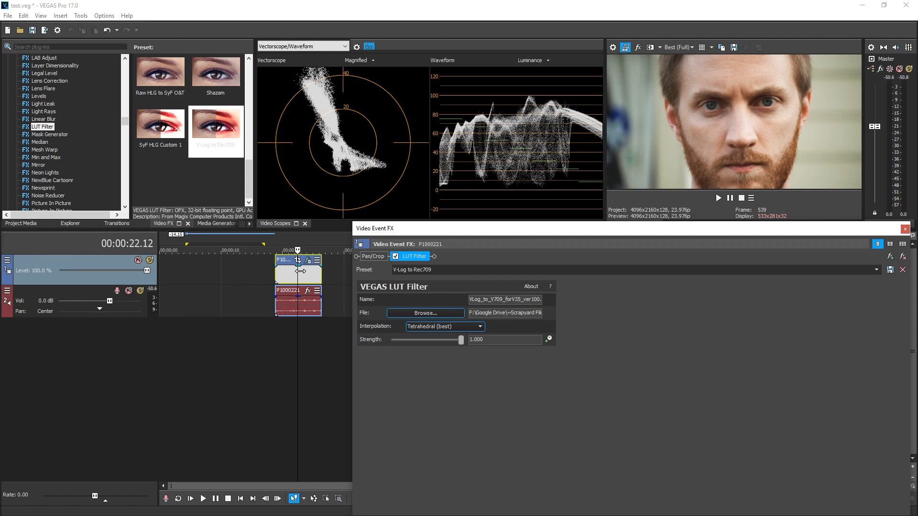
# Drop the Graide Color Curves Default preset onto the face clip after the LUT Filter
pyautogui.click(54, 73)
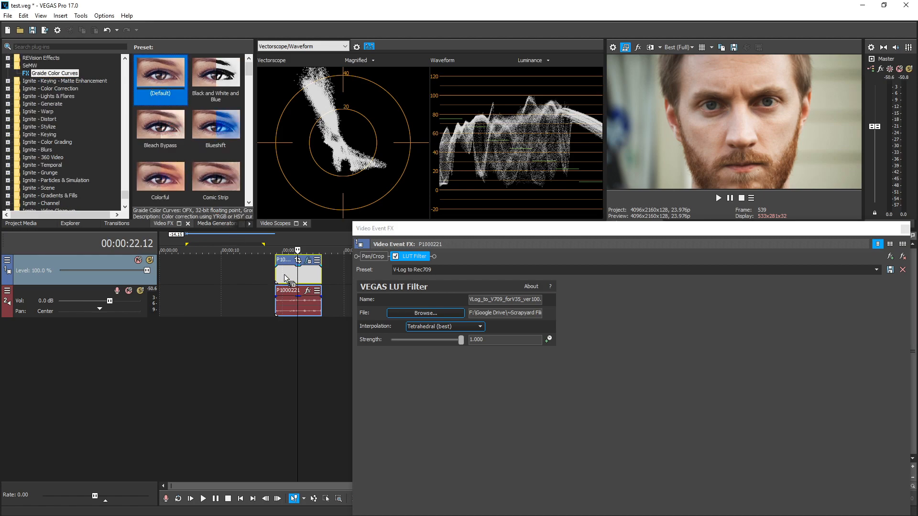
pyautogui.click(467, 256)
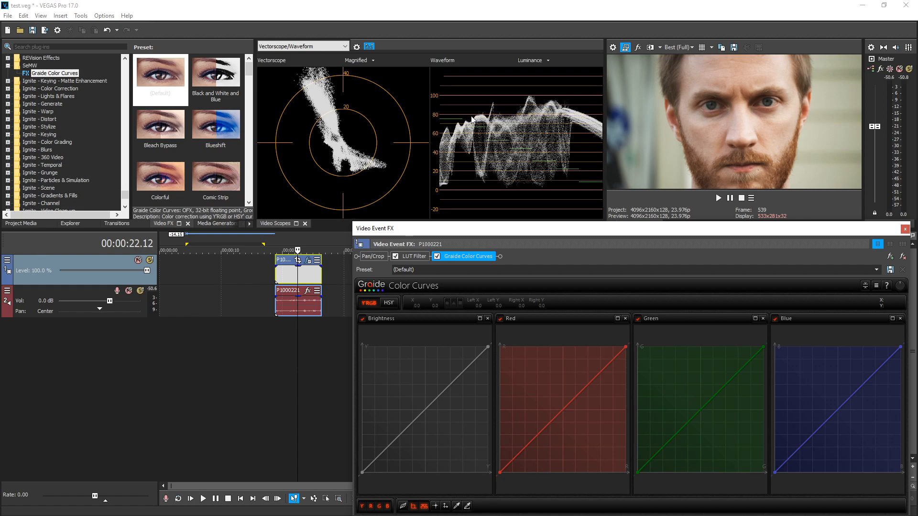
pyautogui.moveTo(483, 363)
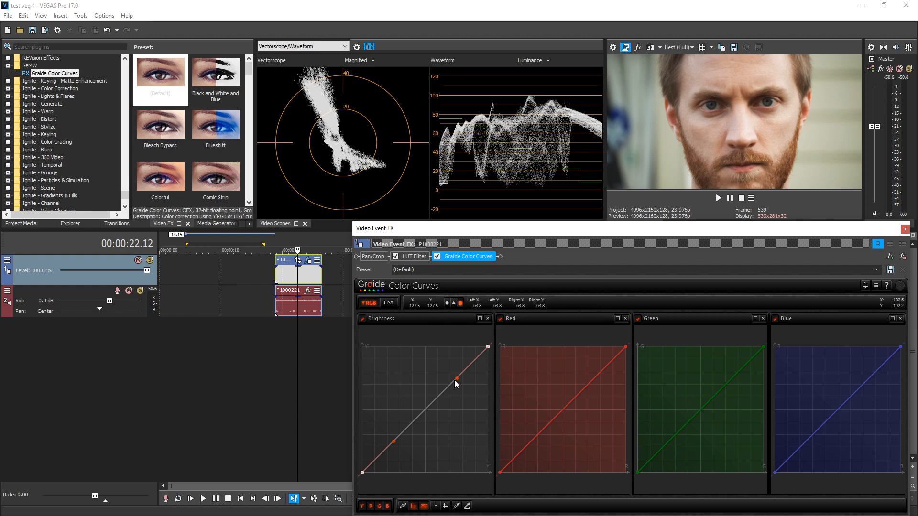
# Bend the Brightness curve, lift the Blue shadows, lower Blue highlights and midtones slightly
pyautogui.moveTo(456, 385); pyautogui.dragTo(462, 391)
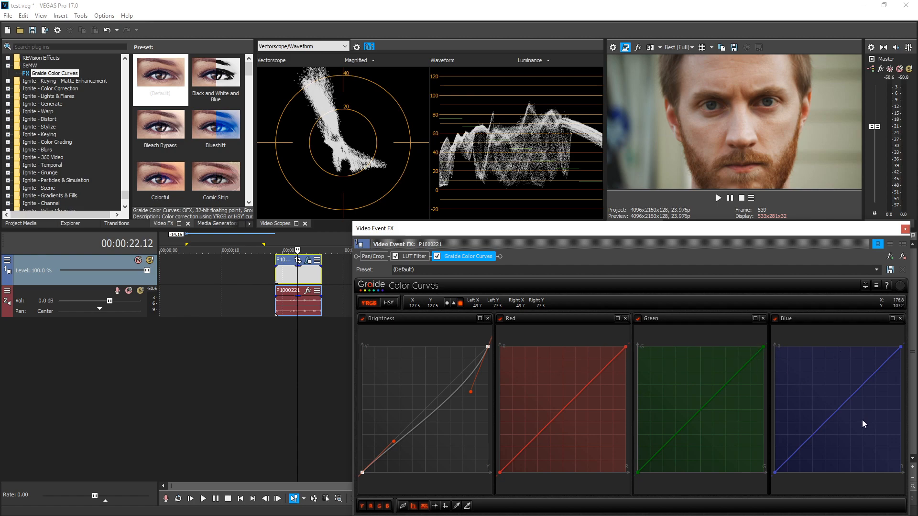
pyautogui.moveTo(876, 347)
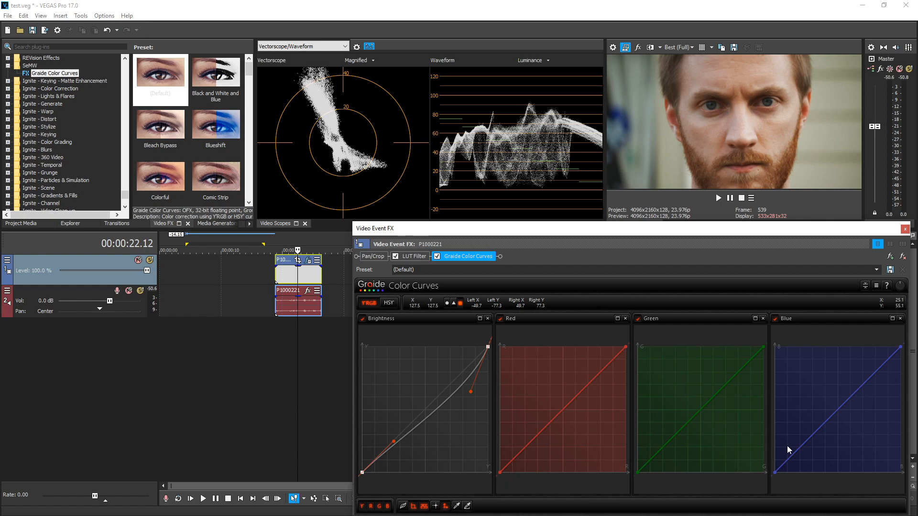
pyautogui.moveTo(775, 468); pyautogui.dragTo(774, 460)
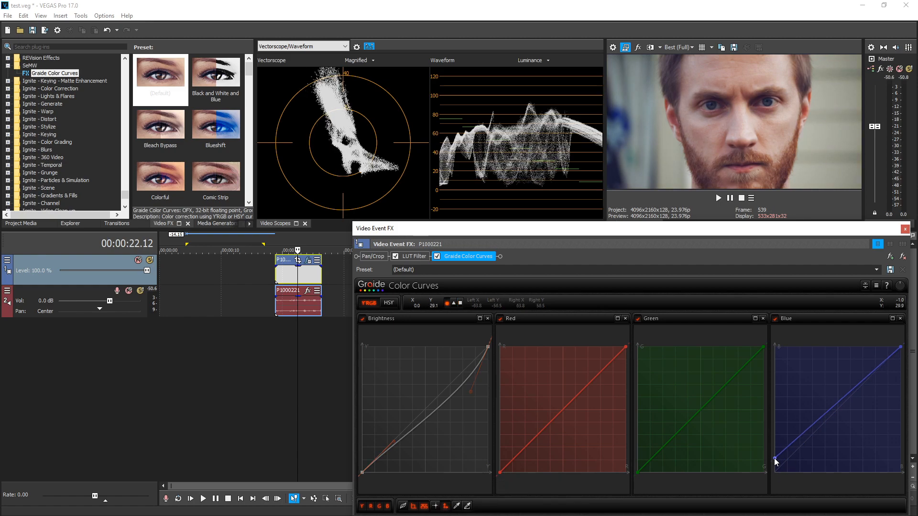
pyautogui.moveTo(775, 462); pyautogui.dragTo(902, 352)
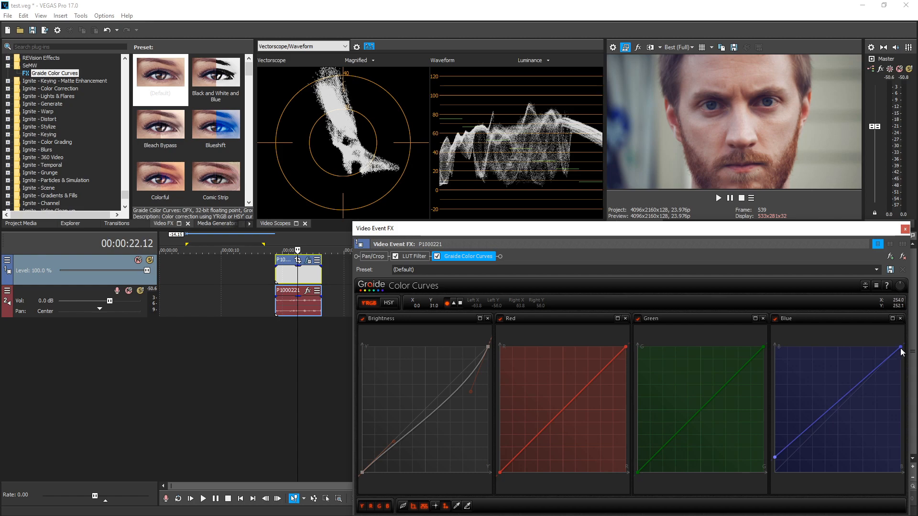
pyautogui.moveTo(901, 352); pyautogui.dragTo(901, 349)
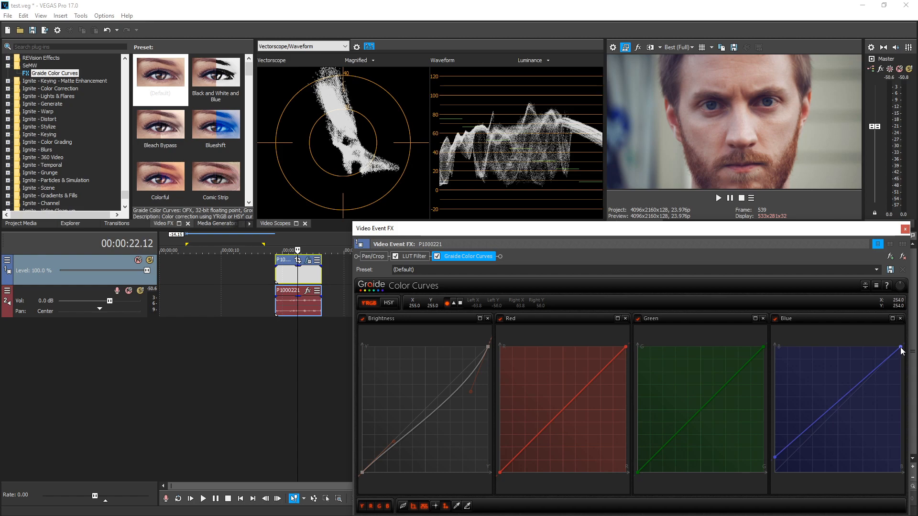
pyautogui.moveTo(902, 348); pyautogui.dragTo(858, 349)
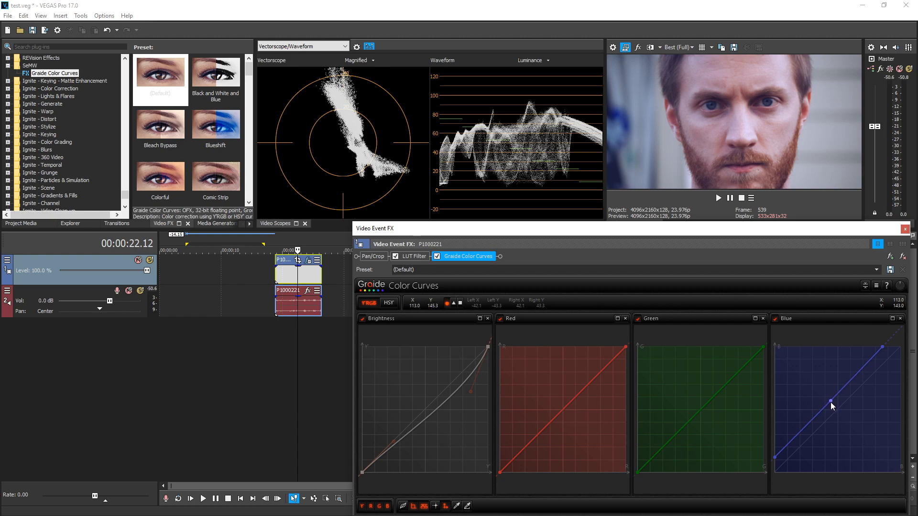
pyautogui.moveTo(831, 406); pyautogui.dragTo(838, 408)
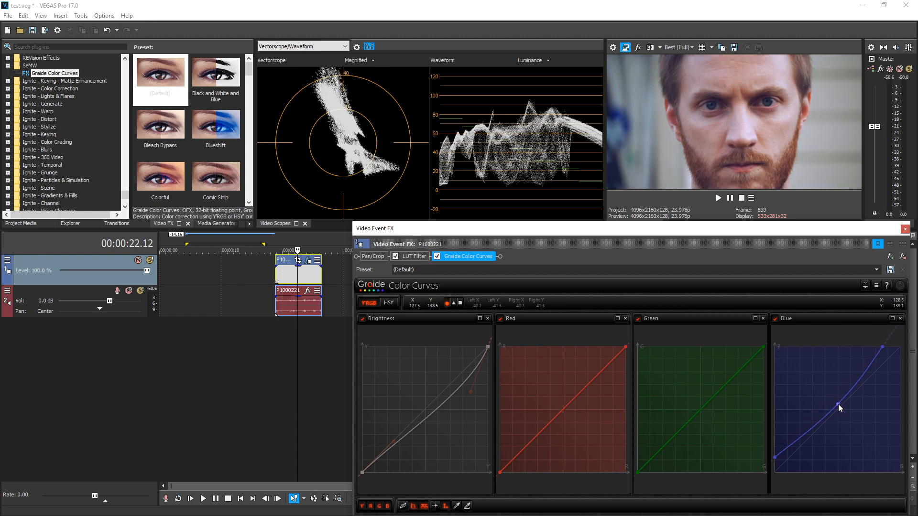
pyautogui.moveTo(840, 408); pyautogui.dragTo(840, 411)
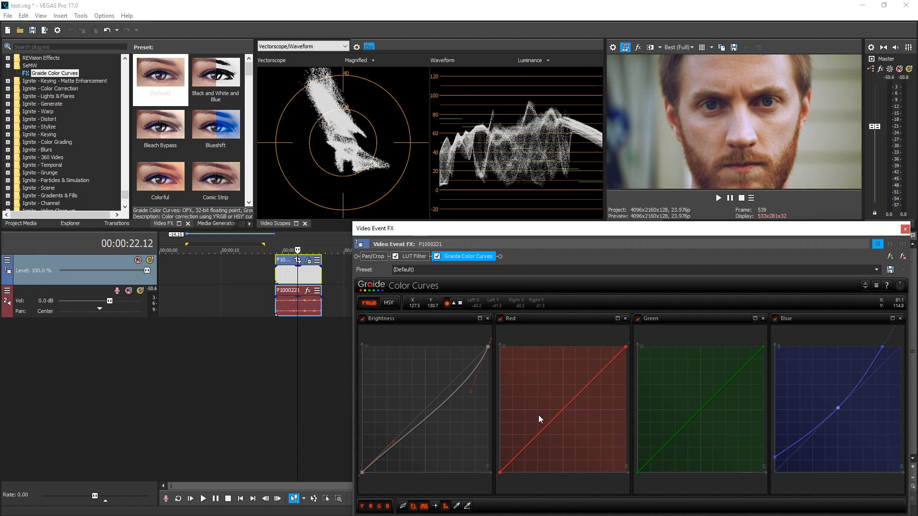
pyautogui.moveTo(389, 303)
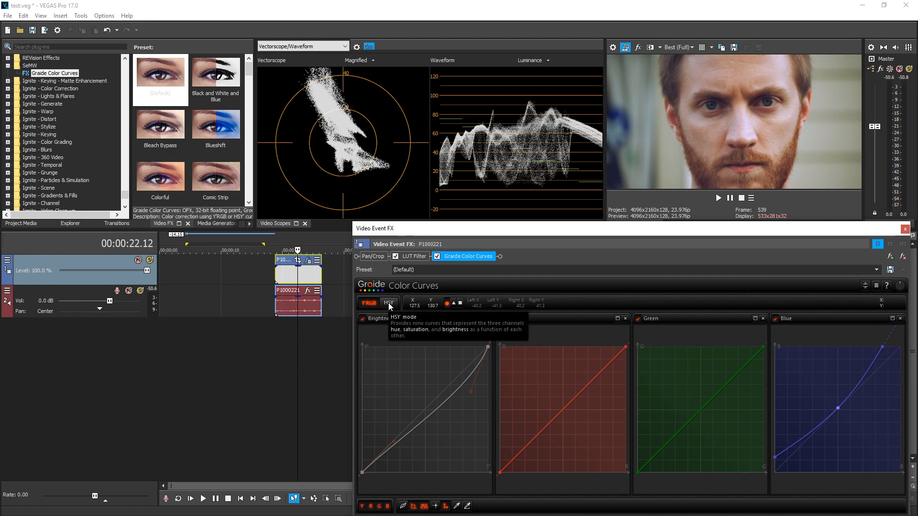
pyautogui.moveTo(369, 303)
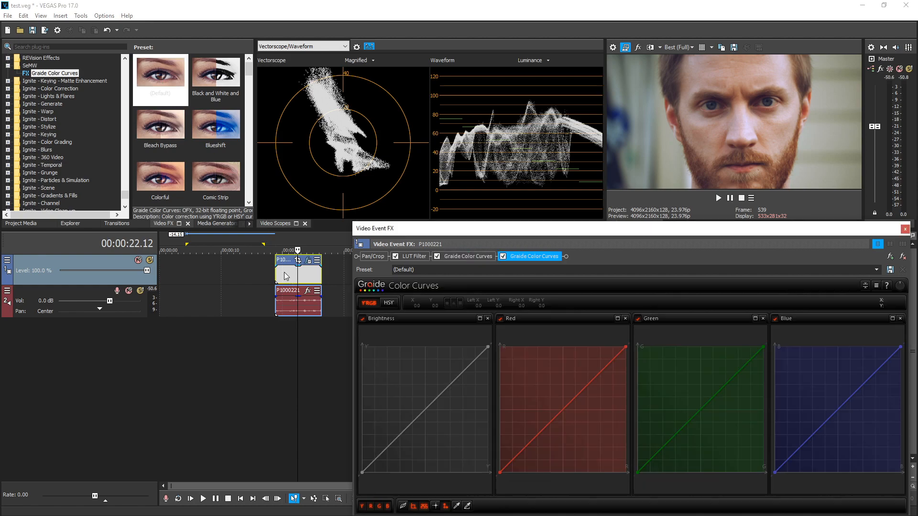
# Switch the second Graide Color Curves instance to HSY mode
pyautogui.click(388, 303)
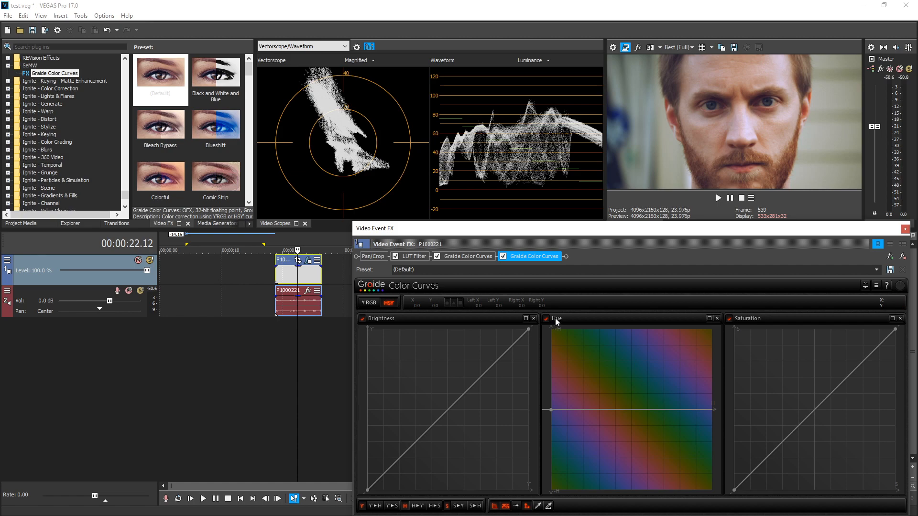
pyautogui.moveTo(807, 124)
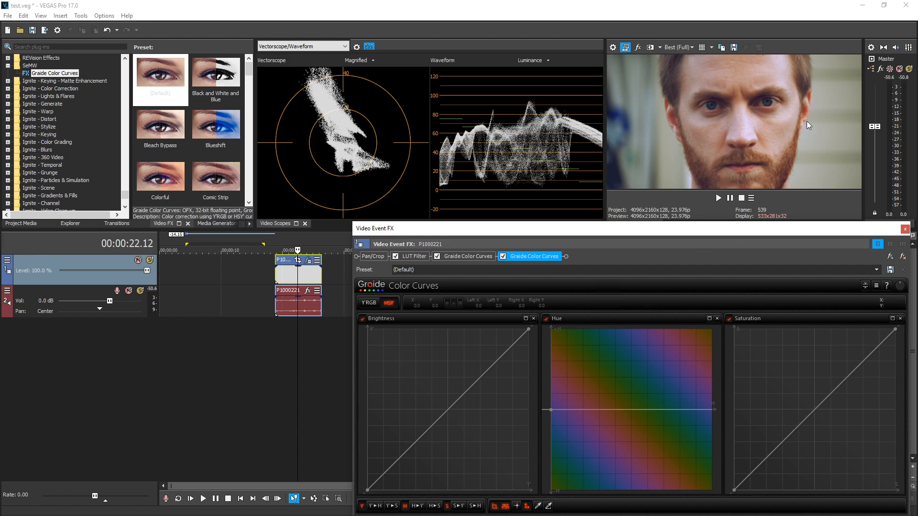
pyautogui.moveTo(778, 110)
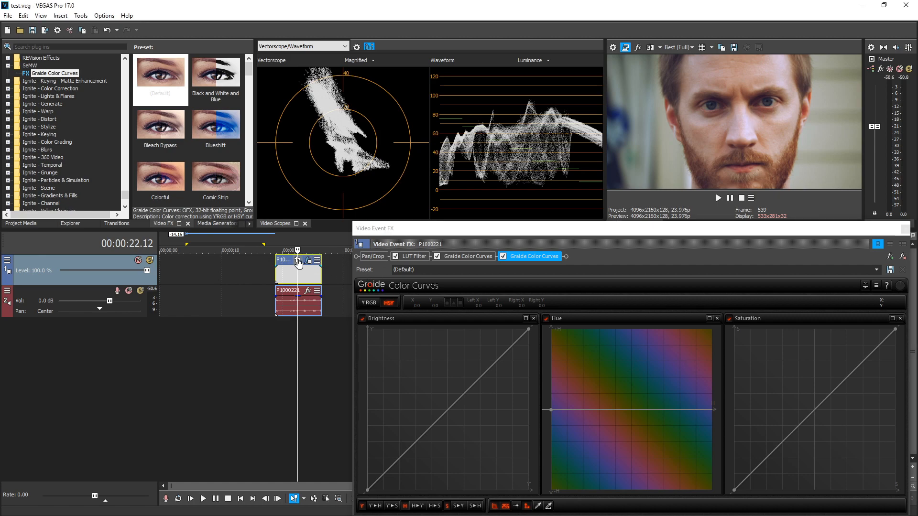
# Crop the face clip tightly to the forehead and open the second Graide Color Curves tab
pyautogui.click(373, 256)
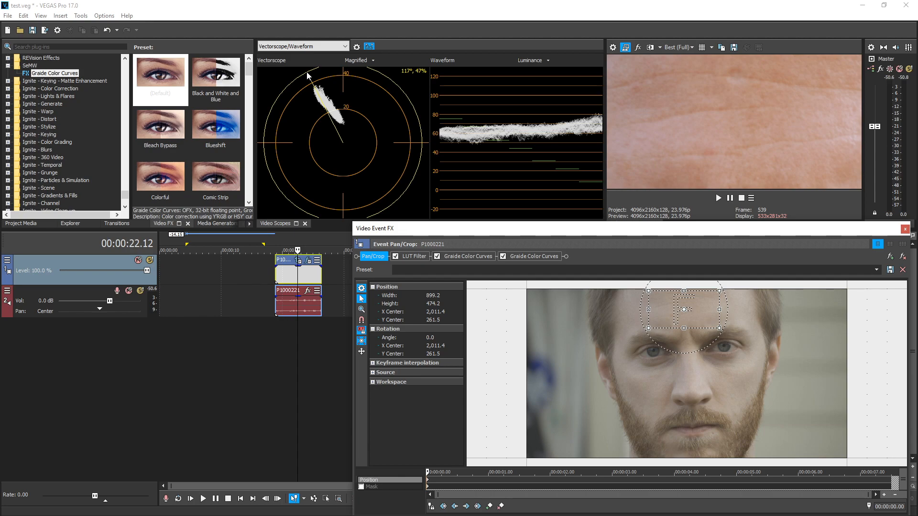
pyautogui.click(534, 256)
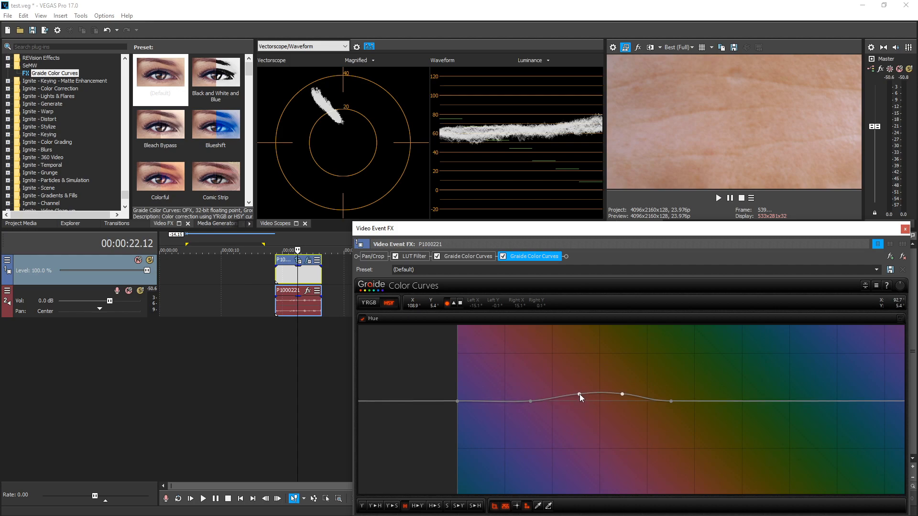
# Raise two Hue curve points near skin hues, then apply Default View to show Hue and Saturation
pyautogui.moveTo(578, 401); pyautogui.dragTo(578, 393)
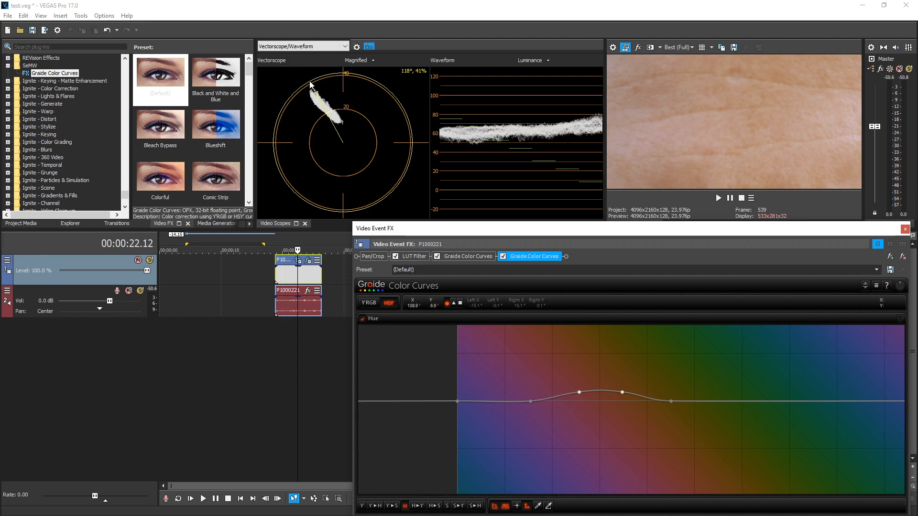
pyautogui.moveTo(622, 401); pyautogui.dragTo(621, 394)
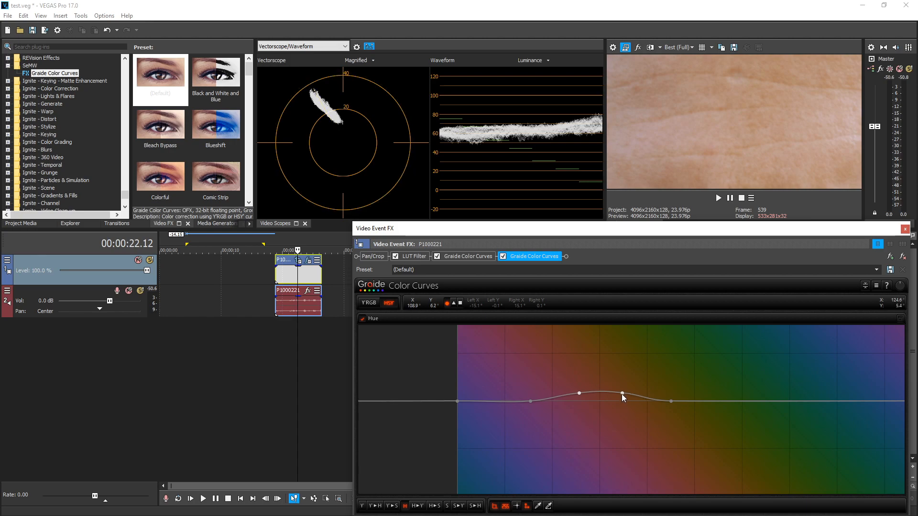
pyautogui.rightClick(621, 394)
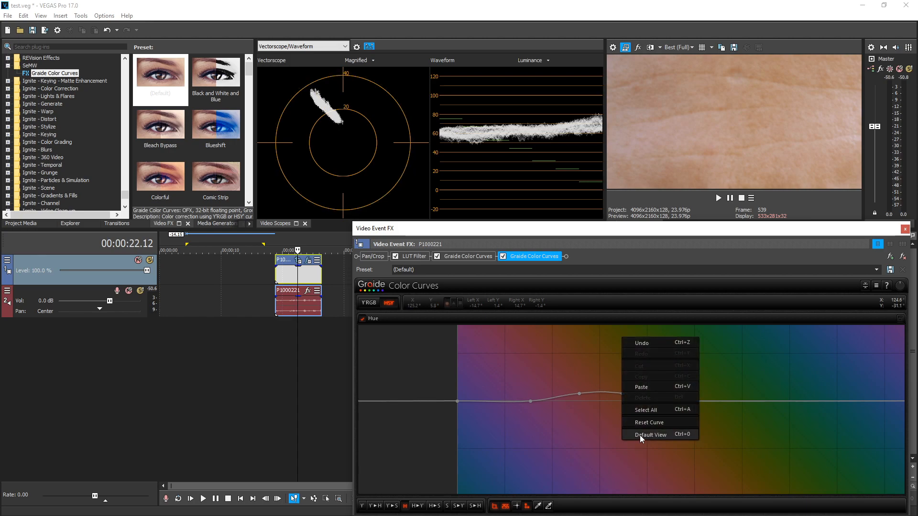
pyautogui.click(650, 435)
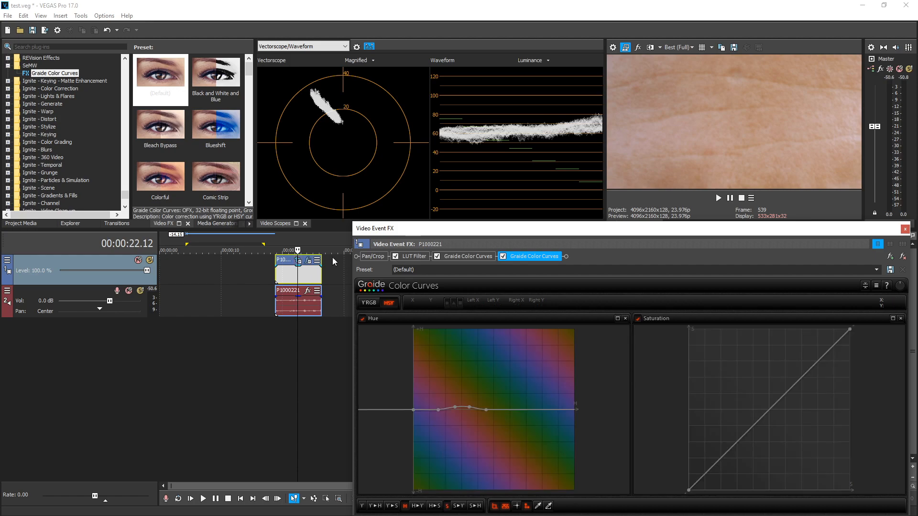
# Reset Pan/Crop to full frame and bend the second instance's Saturation curve below the diagonal
pyautogui.click(373, 256)
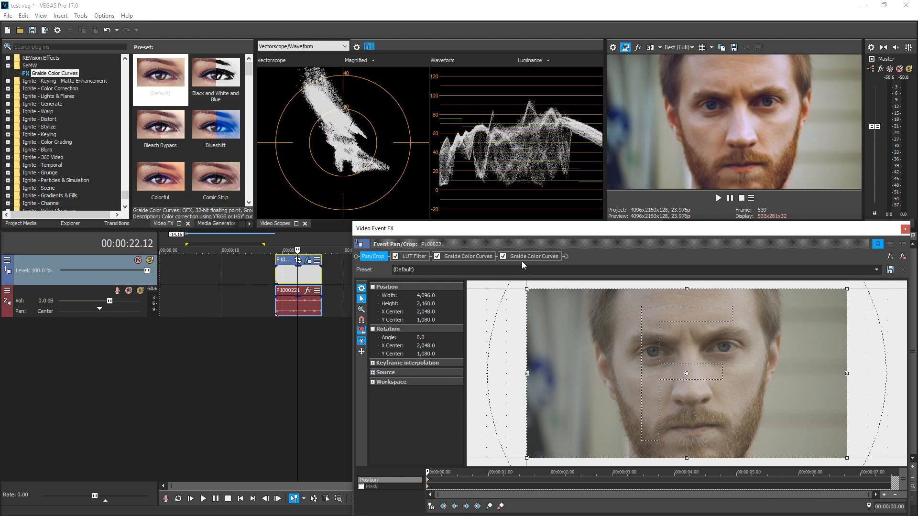
pyautogui.click(533, 257)
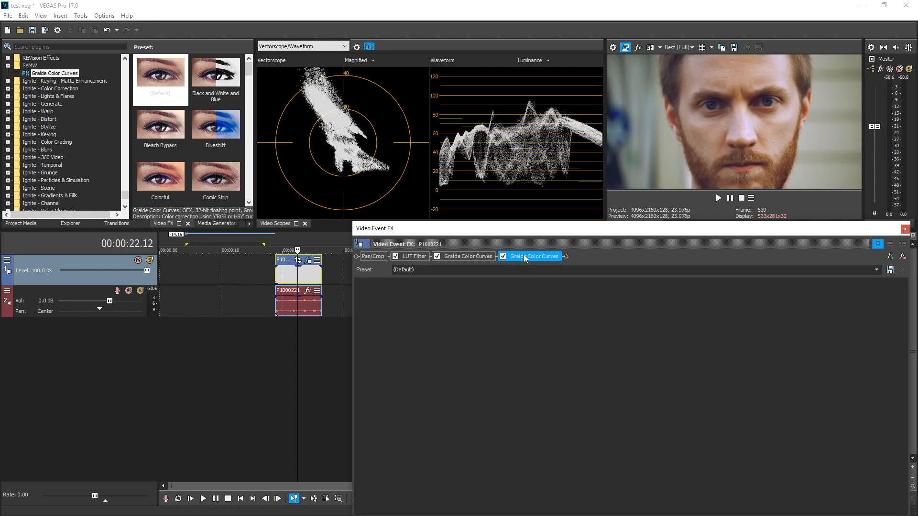
pyautogui.click(537, 257)
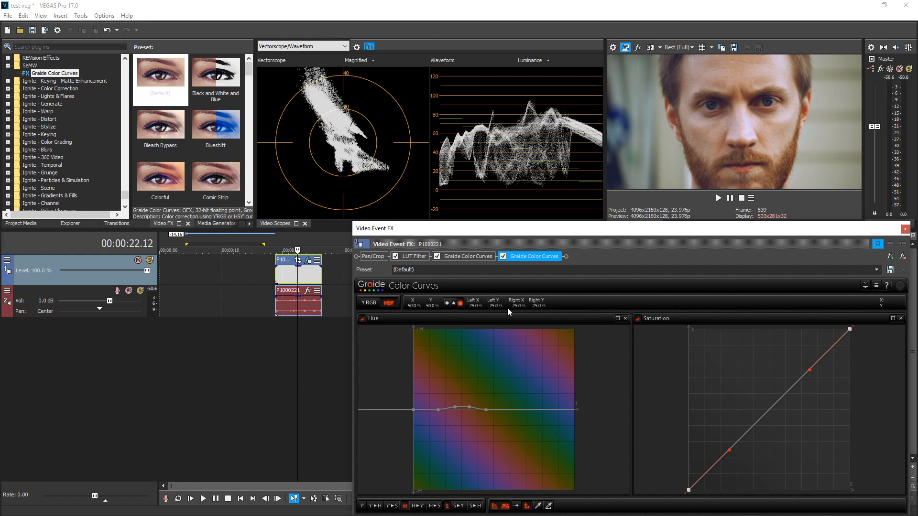
pyautogui.moveTo(812, 375); pyautogui.dragTo(812, 375)
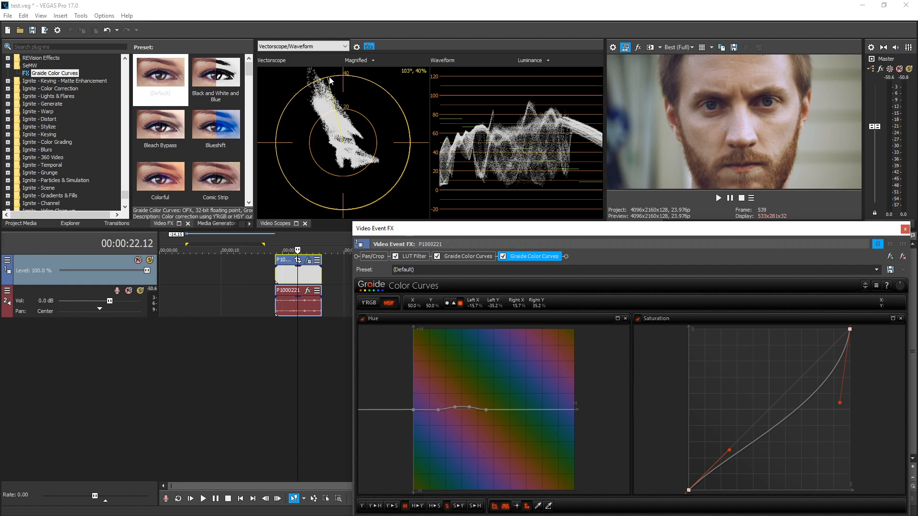
pyautogui.moveTo(393, 506)
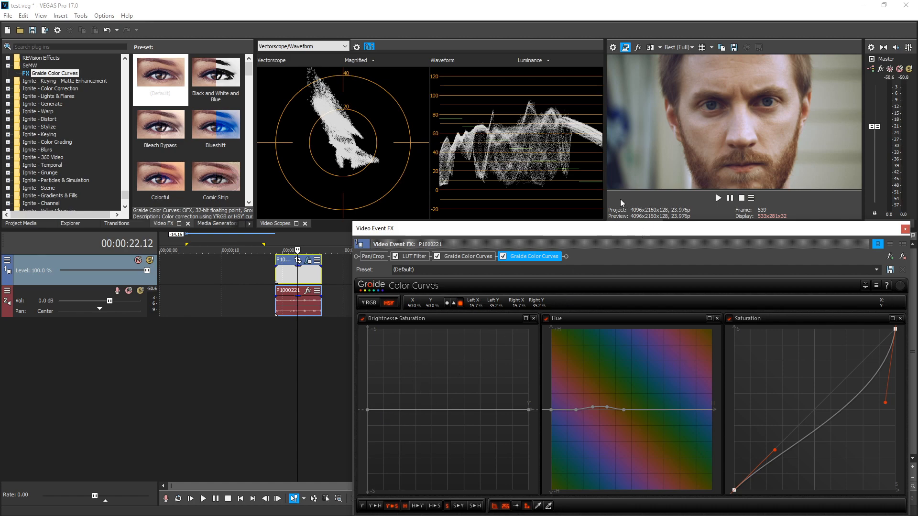
pyautogui.moveTo(714, 107)
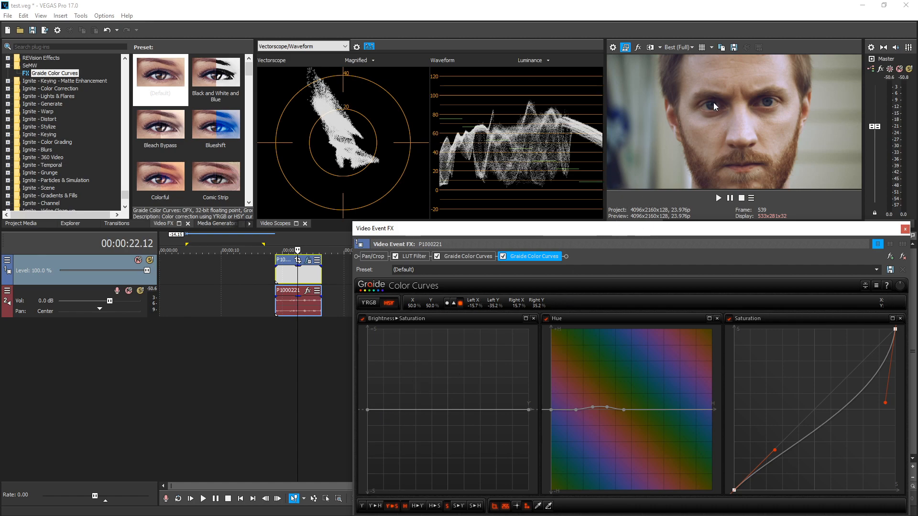
pyautogui.moveTo(467, 274)
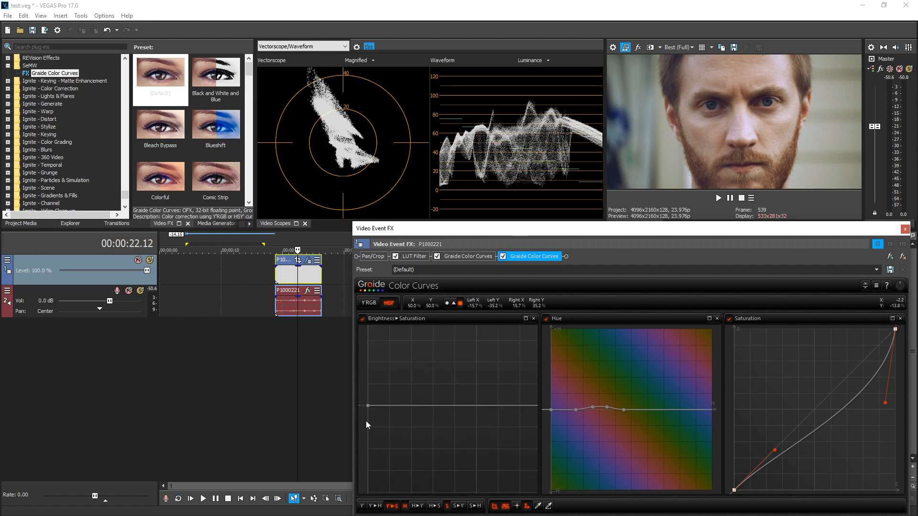
# Add Brightness▸Saturation points, drop darkest shadows to zero saturation, and shape the rise back
pyautogui.click(415, 405)
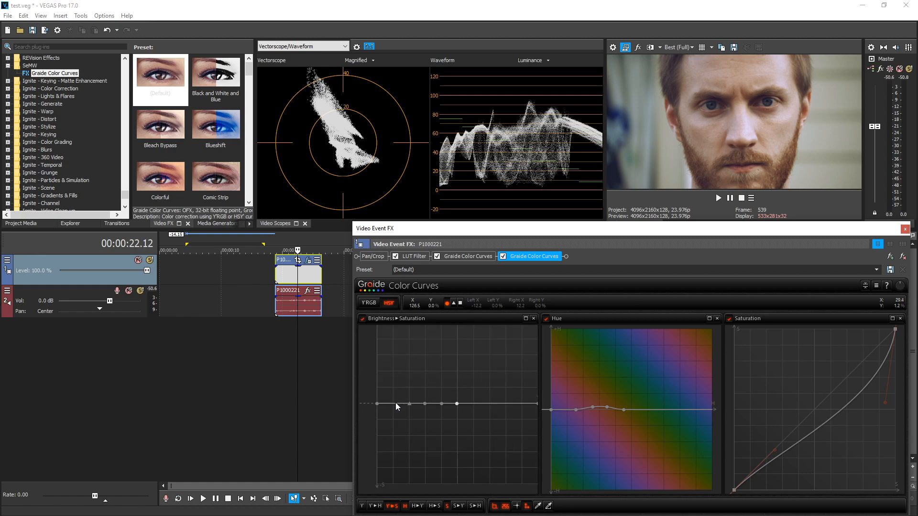
pyautogui.moveTo(490, 409)
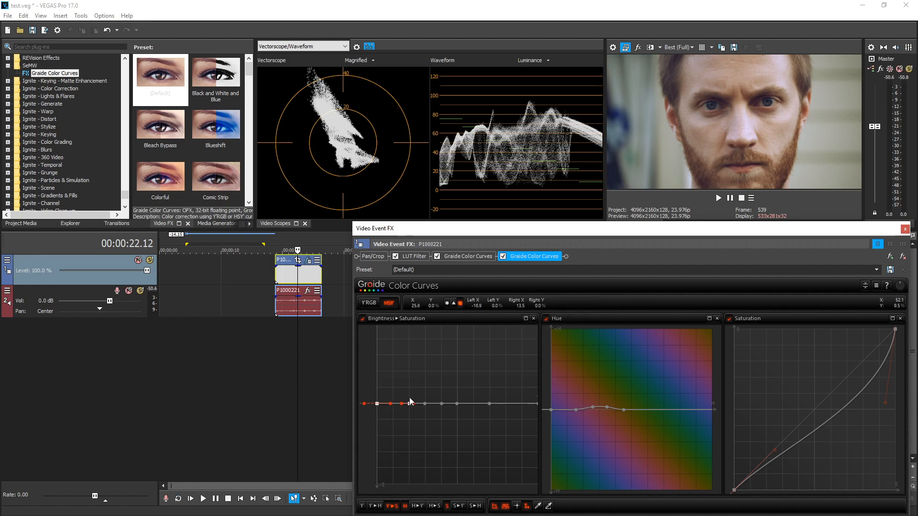
pyautogui.moveTo(410, 402); pyautogui.dragTo(411, 425)
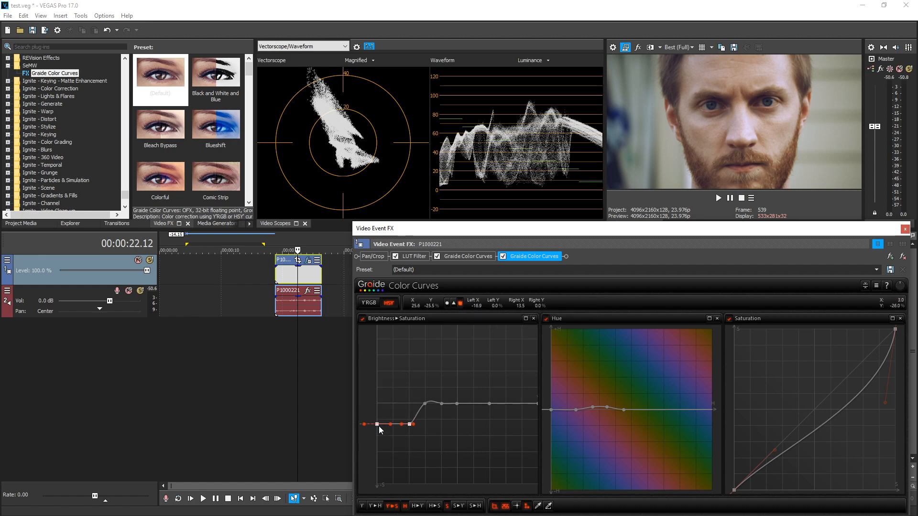
pyautogui.moveTo(377, 425); pyautogui.dragTo(378, 486)
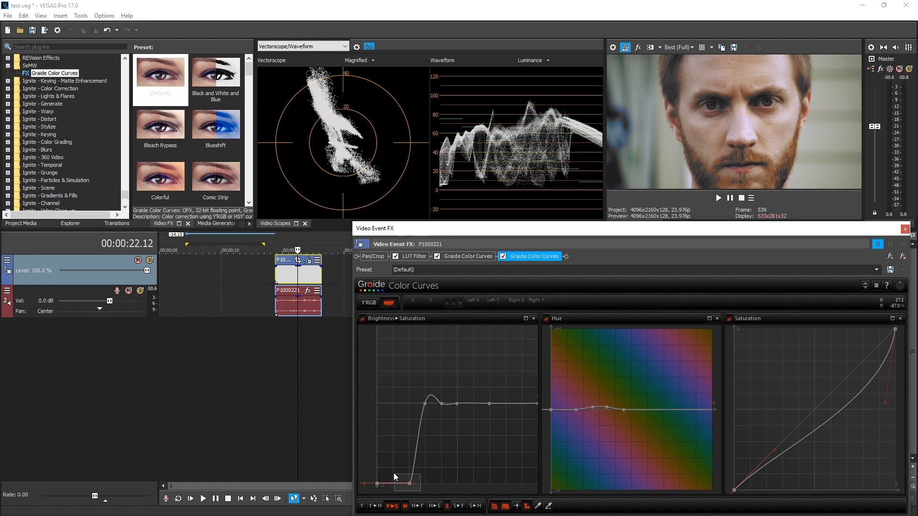
pyautogui.moveTo(406, 478); pyautogui.dragTo(409, 404)
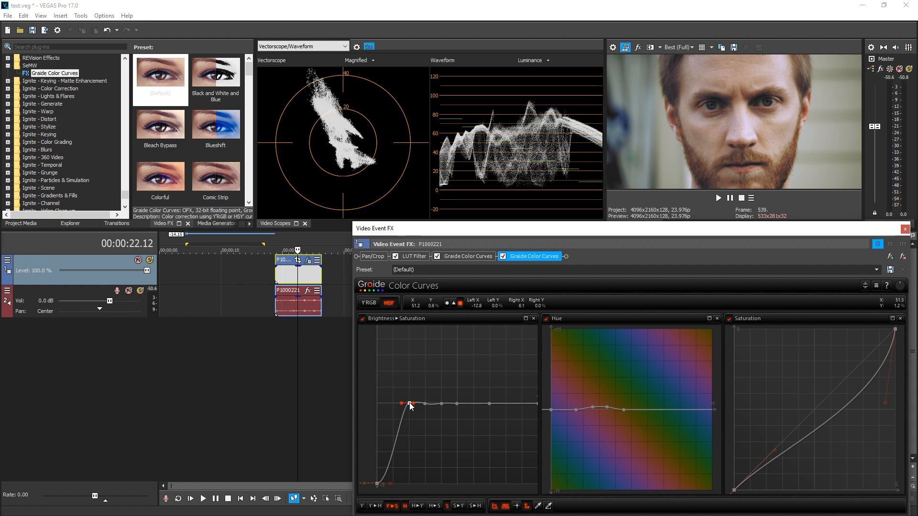
pyautogui.moveTo(410, 404); pyautogui.dragTo(456, 408)
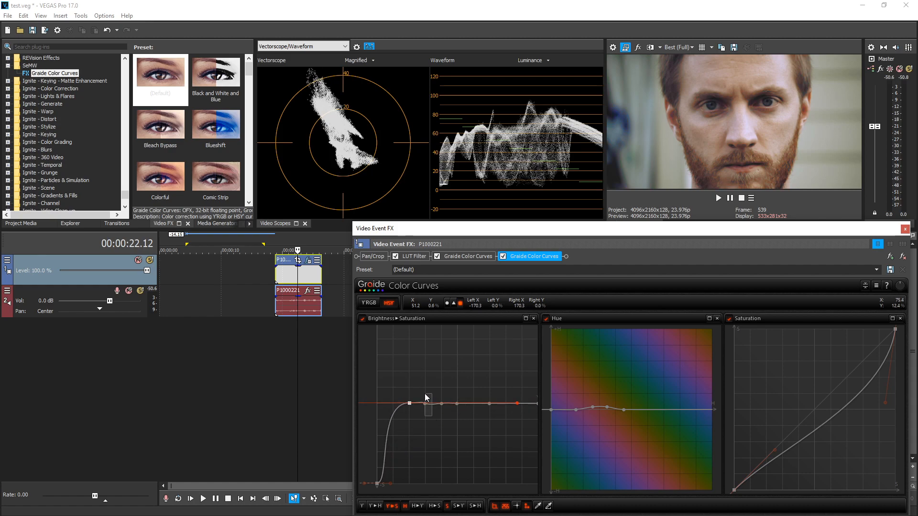
pyautogui.moveTo(408, 404); pyautogui.dragTo(424, 404)
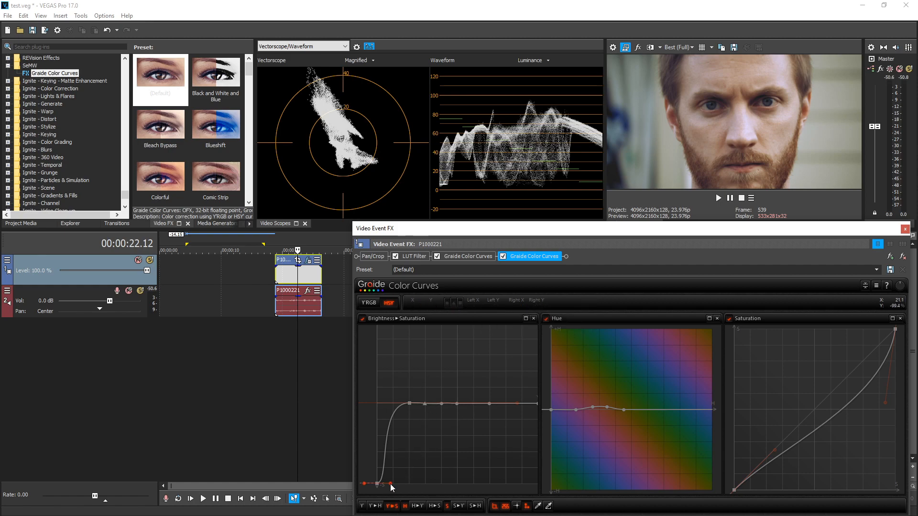
pyautogui.moveTo(391, 484); pyautogui.dragTo(430, 484)
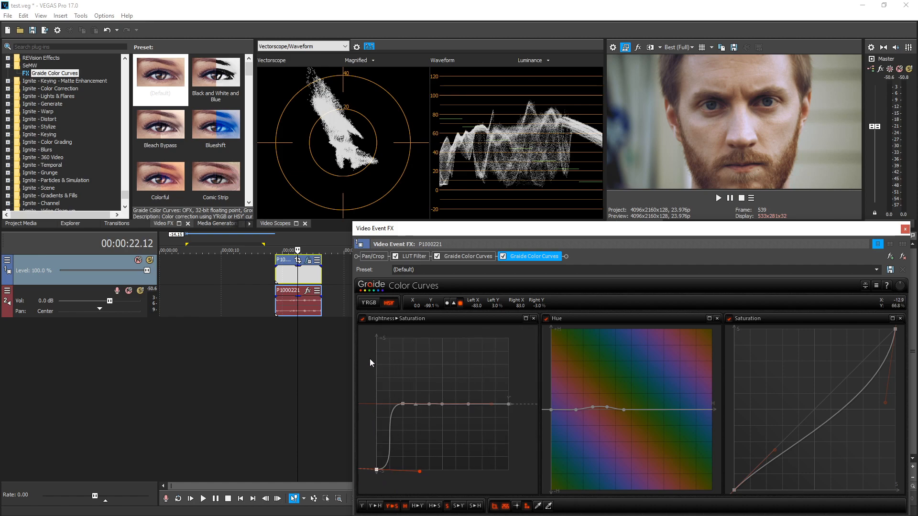
pyautogui.moveTo(515, 350)
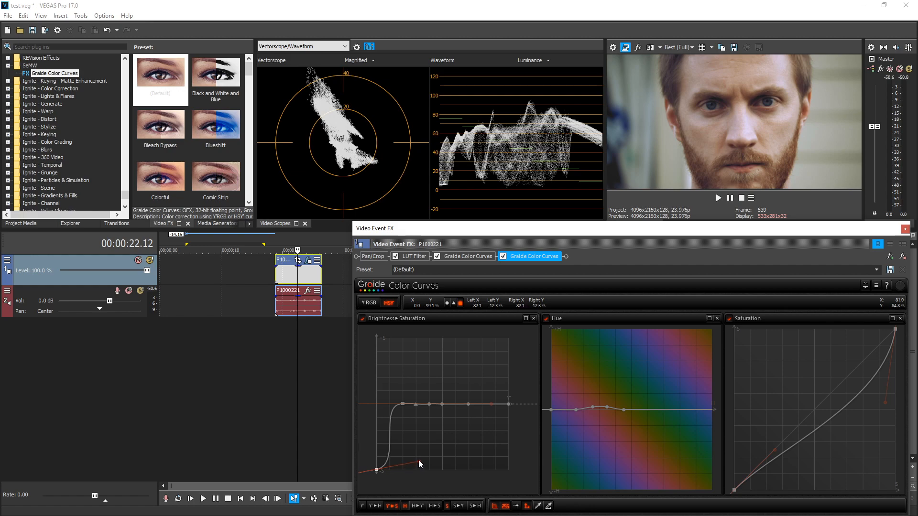
# Drag the darkest point's Bezier handle upward on the Brightness-to-Saturation curve, easing the shadow saturation rise
pyautogui.moveTo(419, 464); pyautogui.dragTo(410, 433)
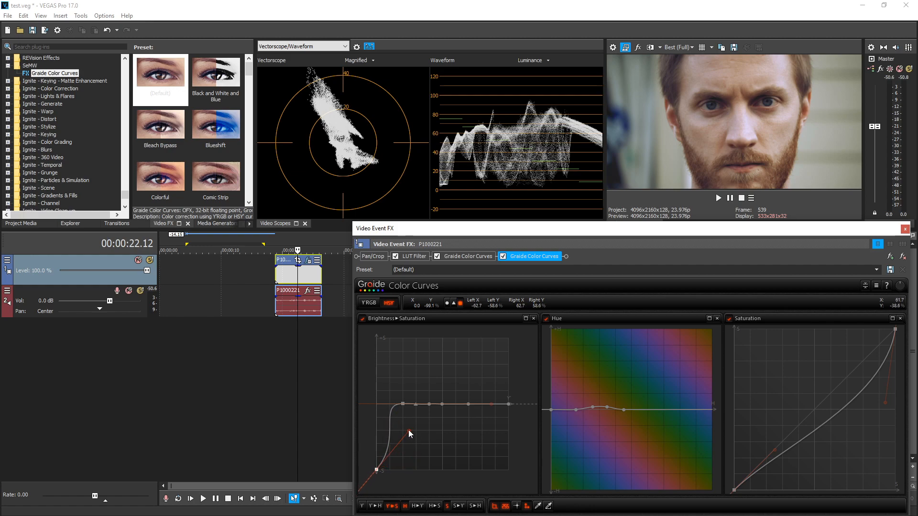
pyautogui.moveTo(410, 433); pyautogui.dragTo(407, 429)
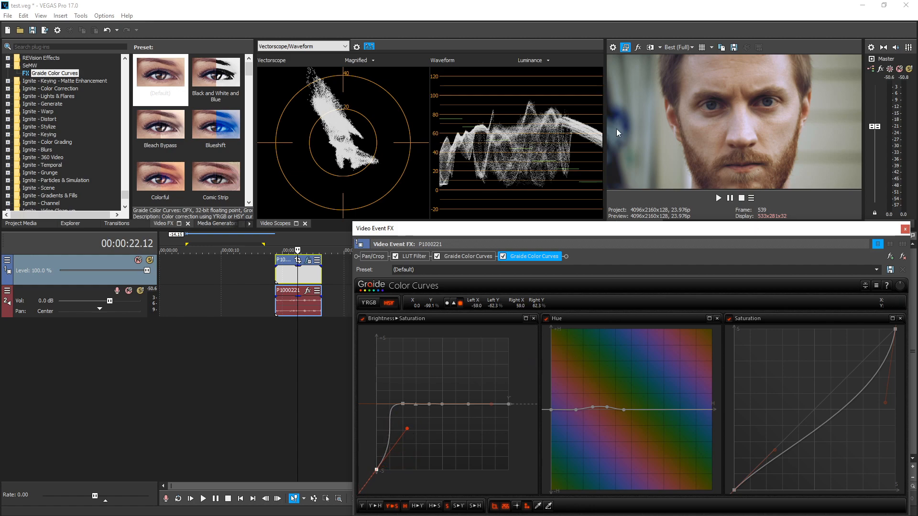